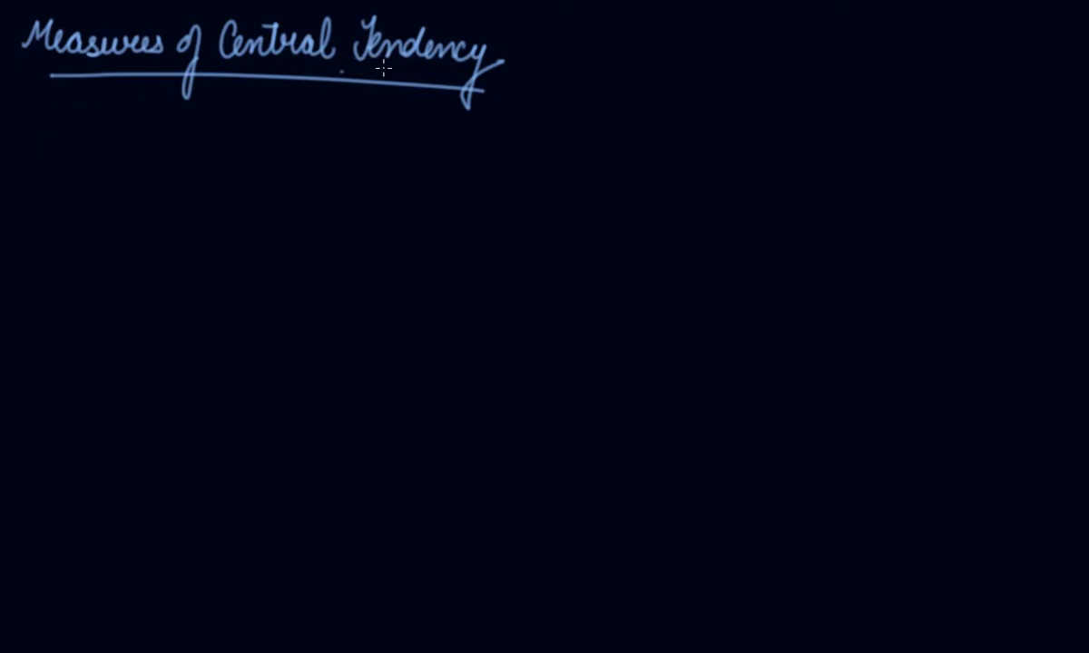
mouse_move(291, 88)
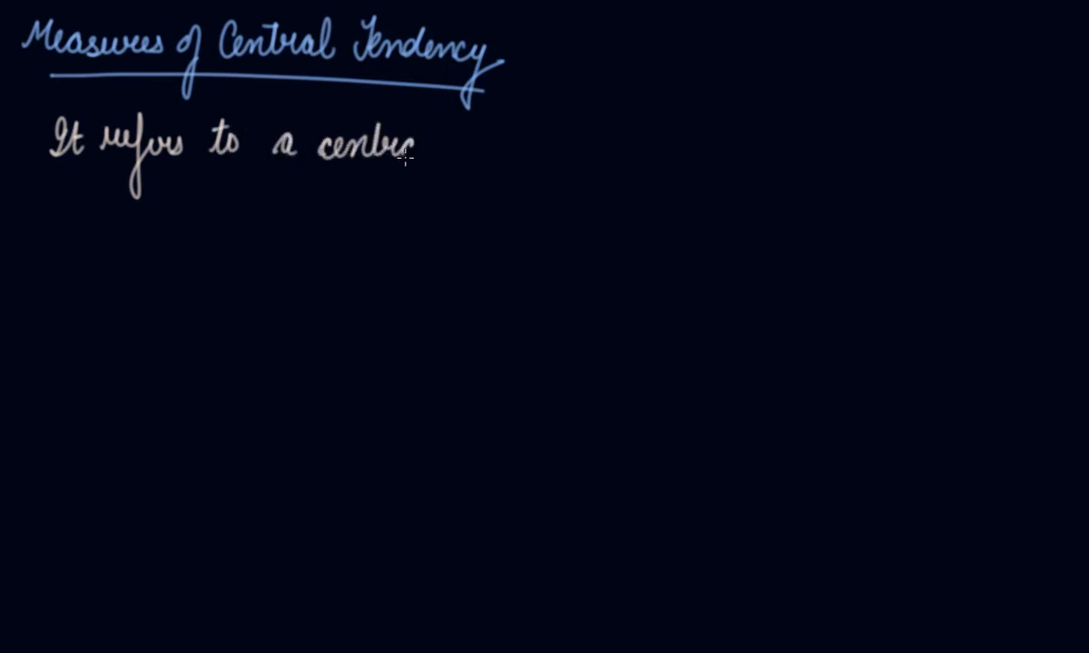
Step: Handwrite that it refers to a central or representative value of a statistical series
text(central value or a)
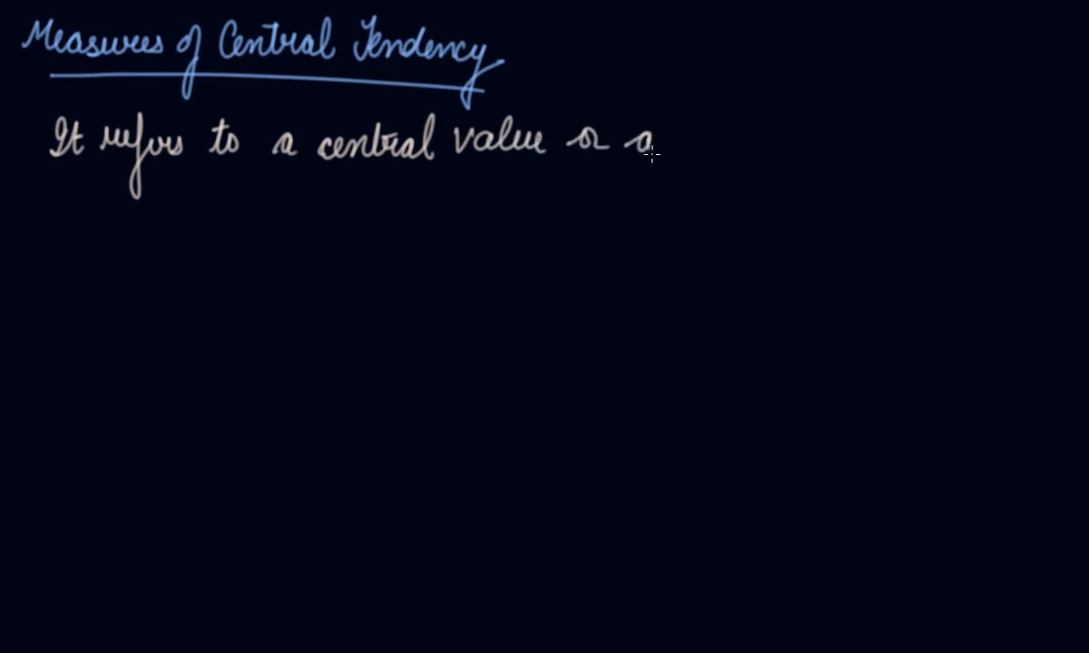
text(refer)
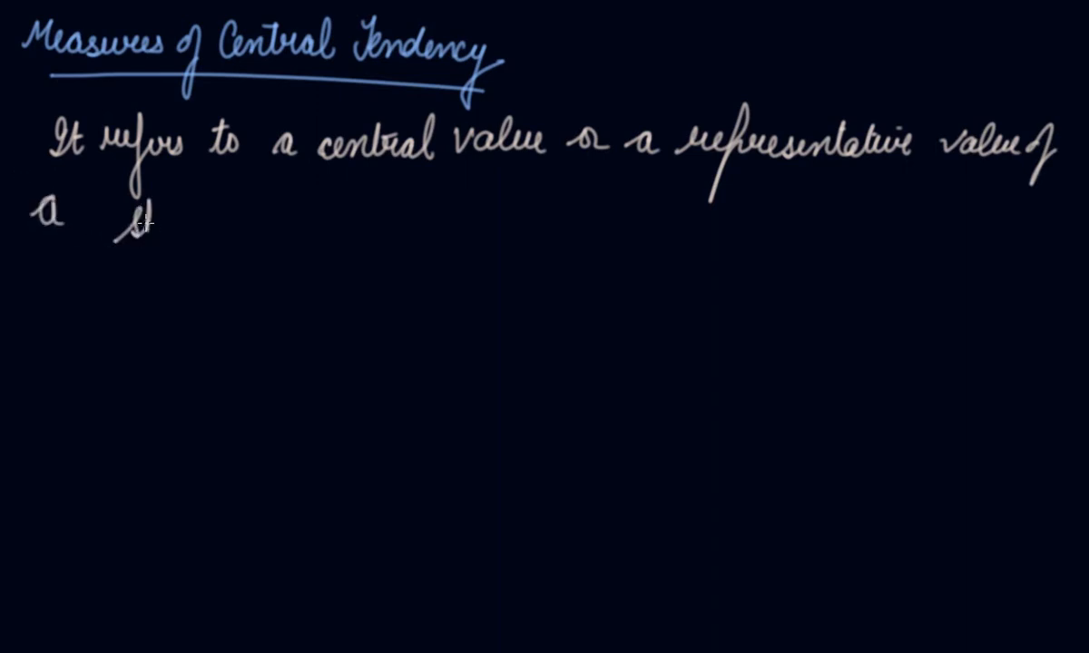
text(statistical)
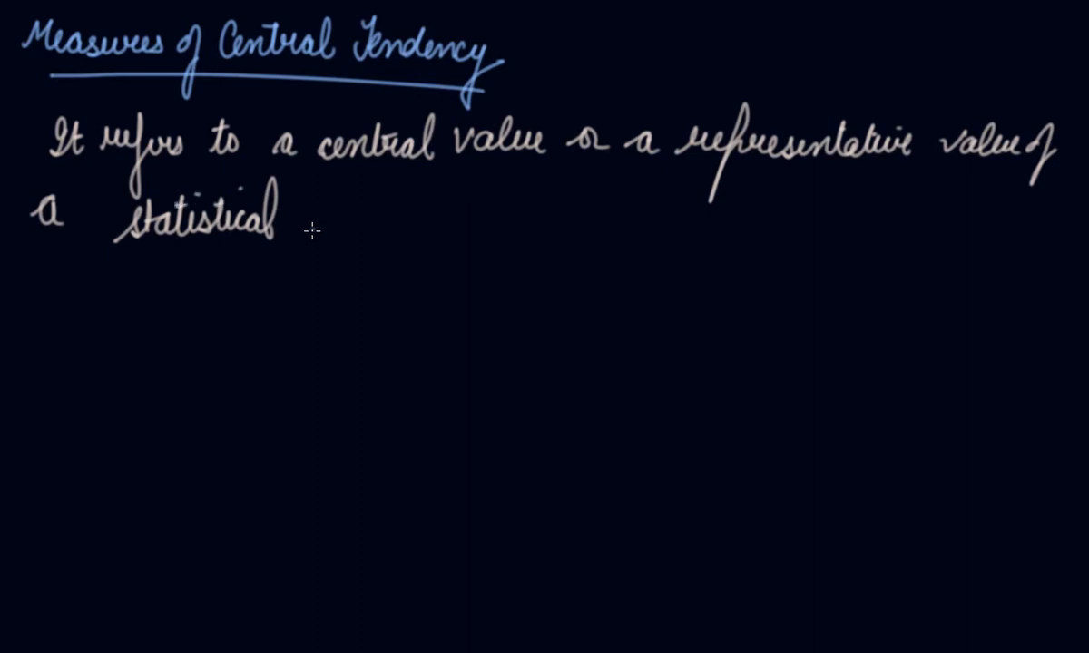
text(series.)
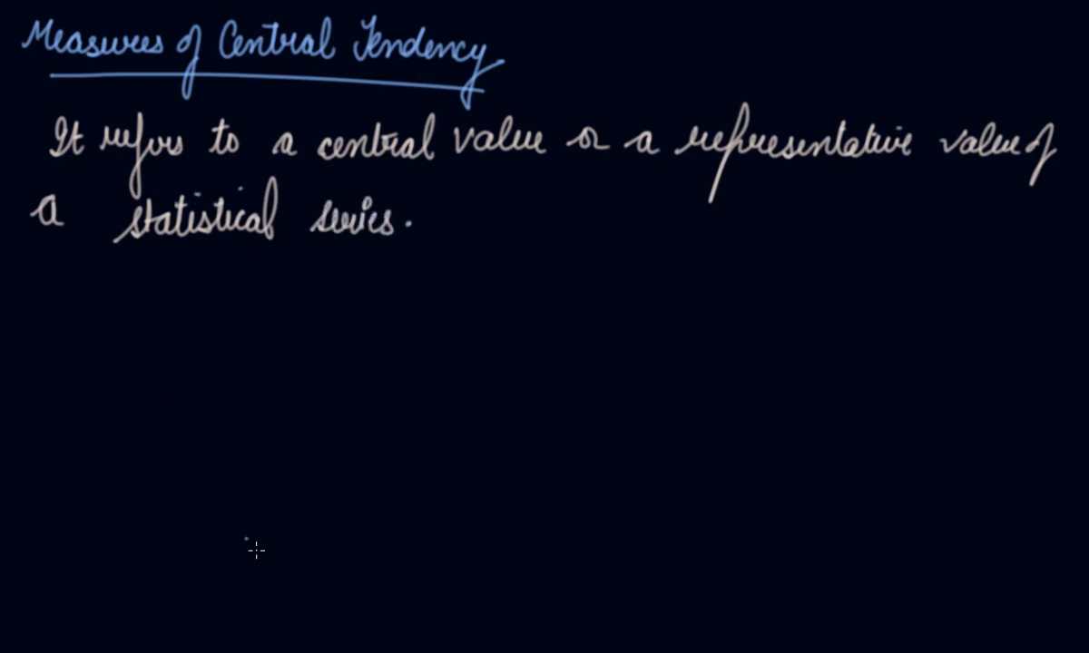
mouse_move(147, 296)
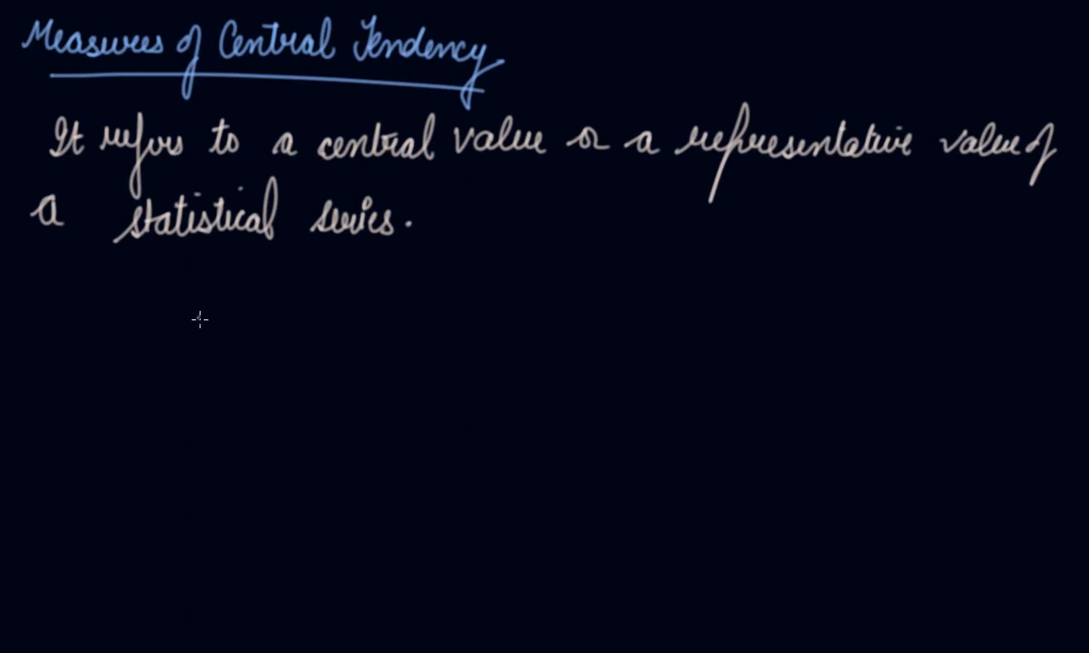
mouse_move(218, 303)
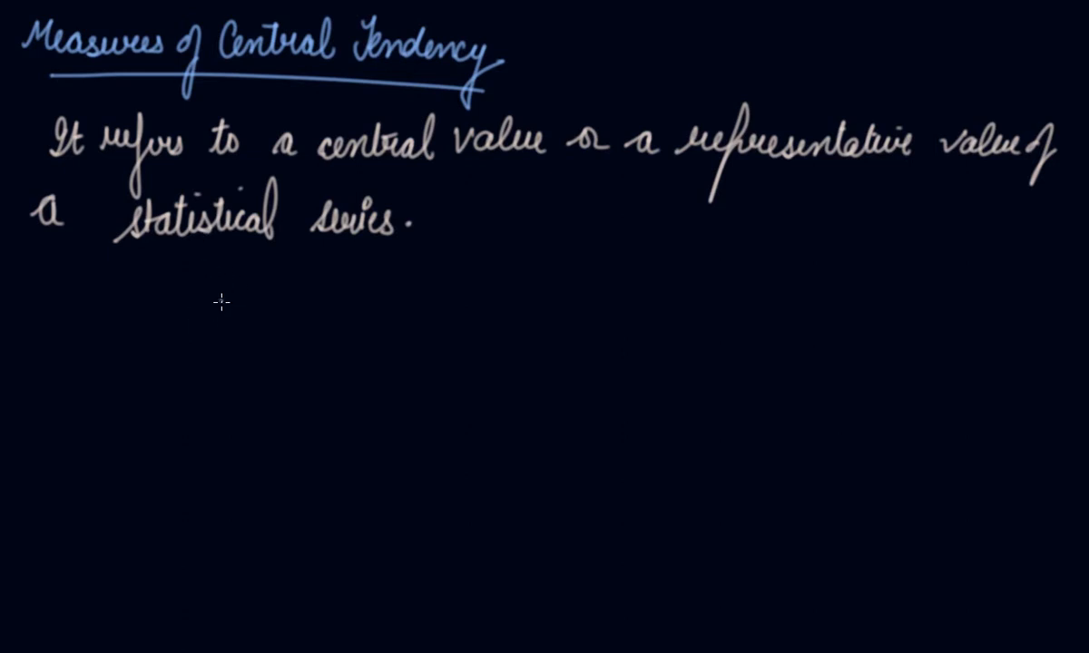
mouse_move(206, 277)
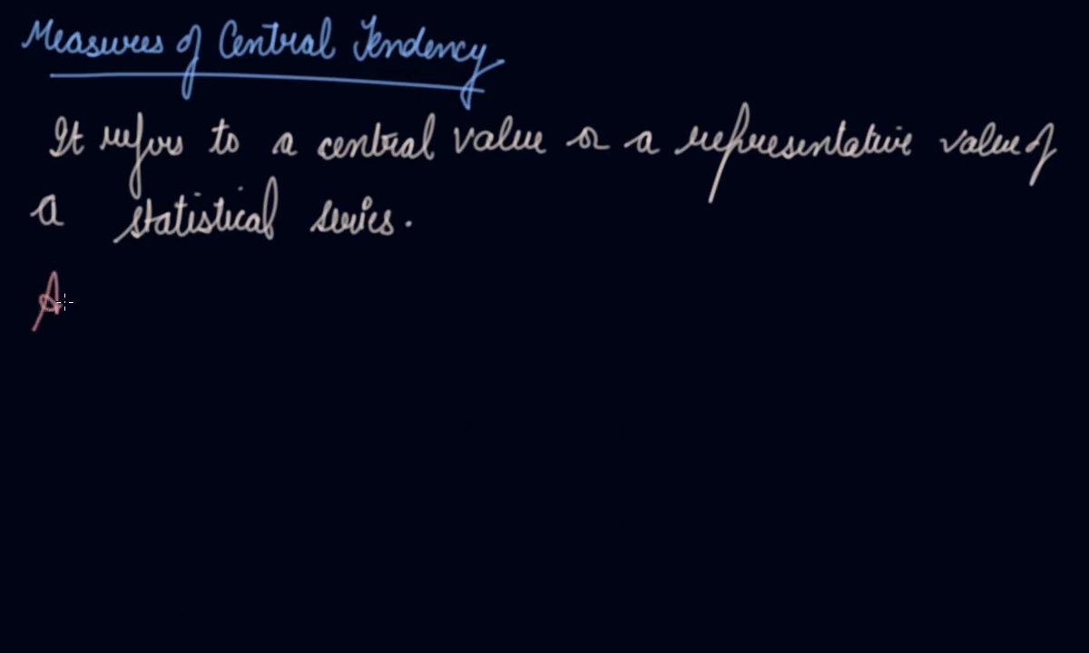
Step: Write 'Averages :- An average is a figure that represents the whole group' with a 35 kg weight example
text(Averages)
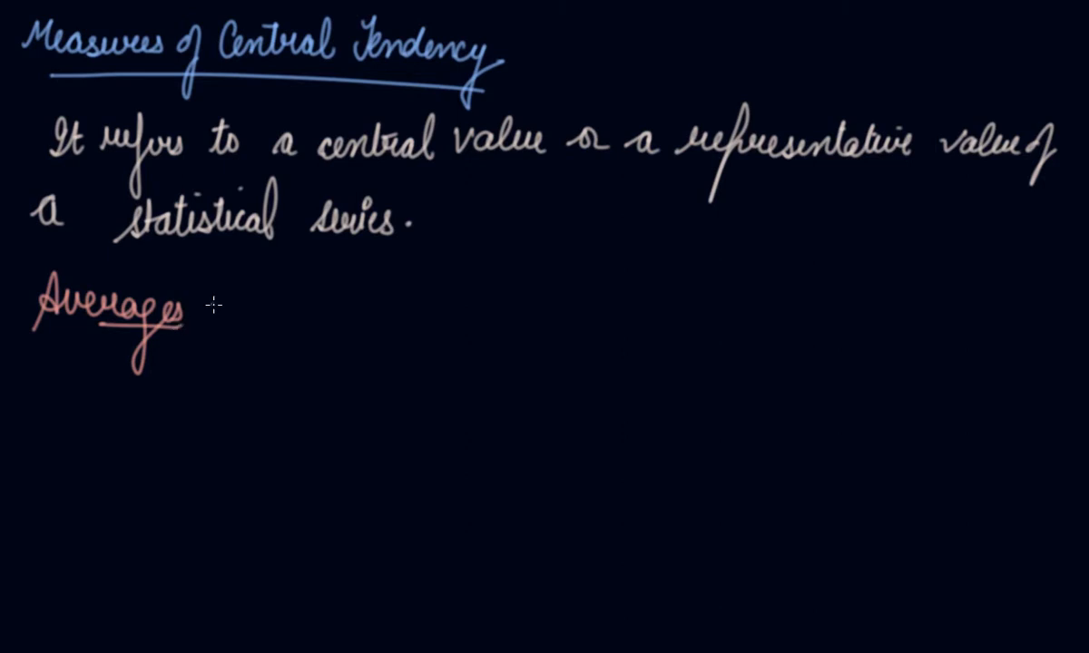
text(:- A)
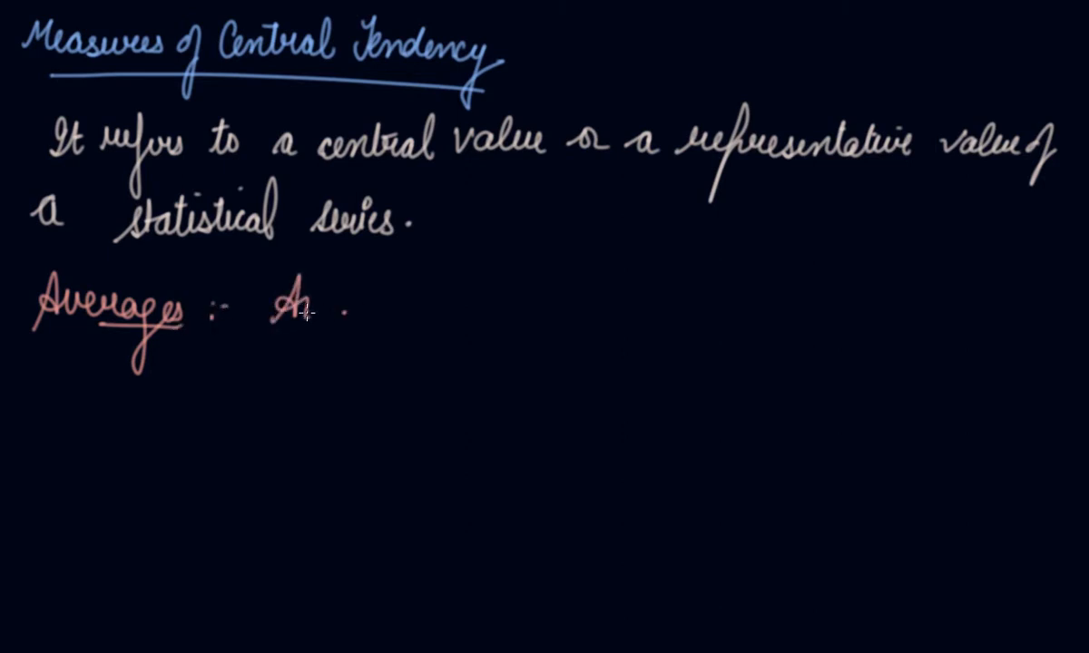
text(An average)
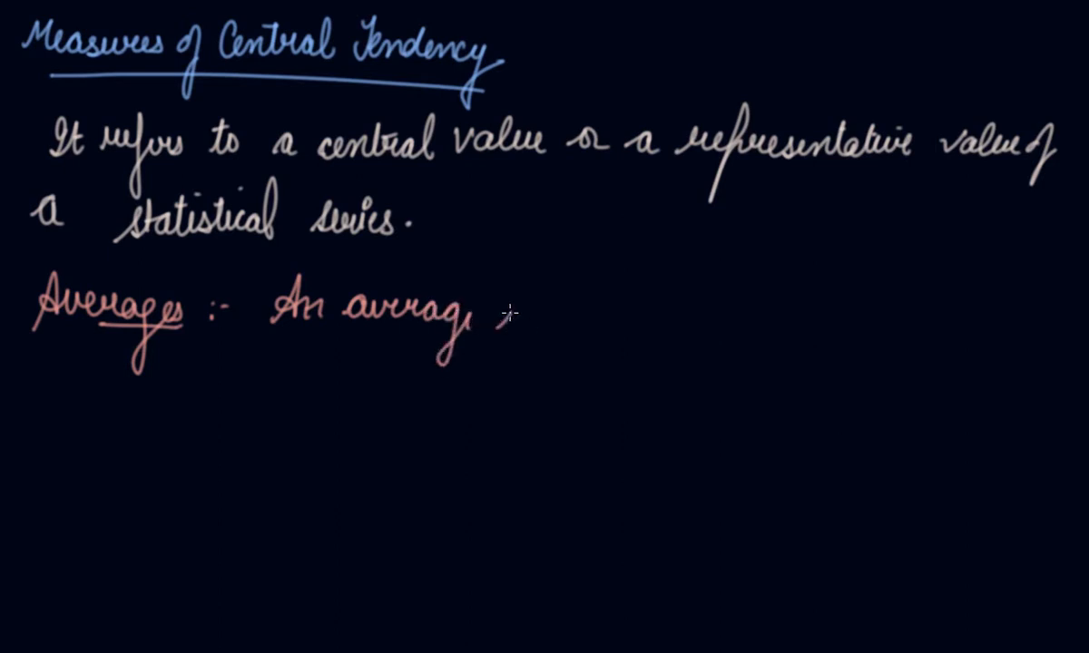
text(is a f)
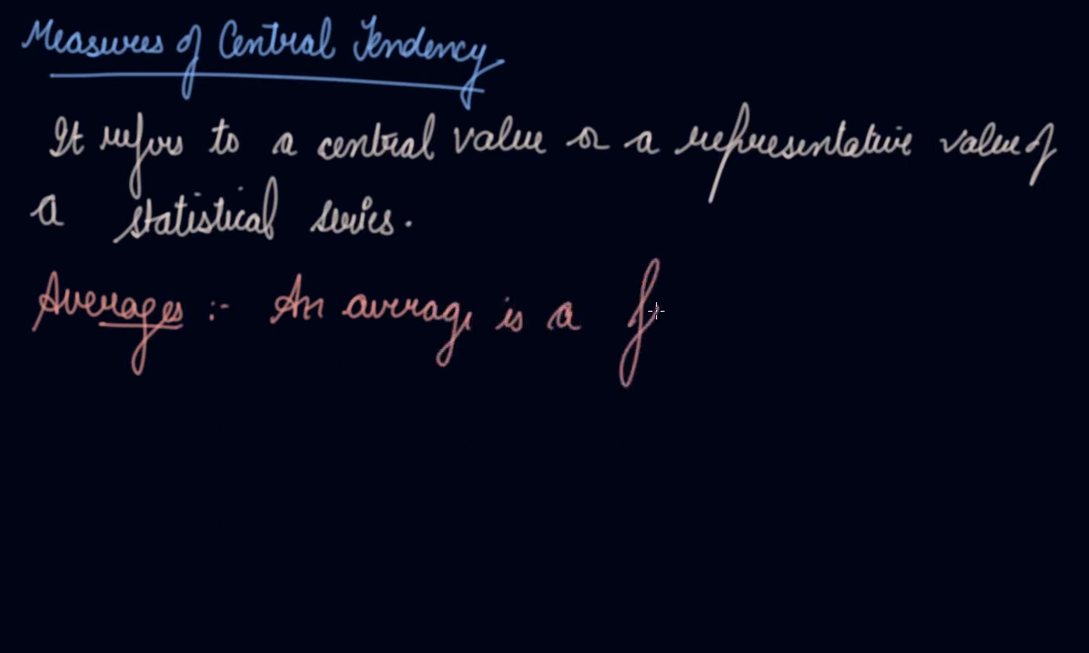
text(figure)
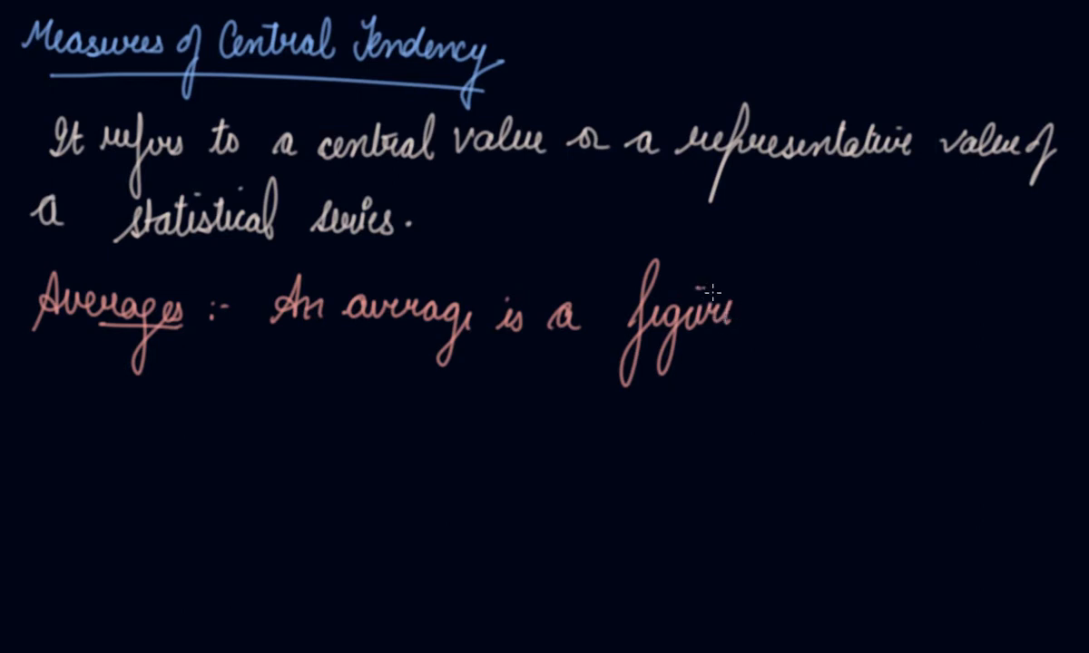
text(that represen)
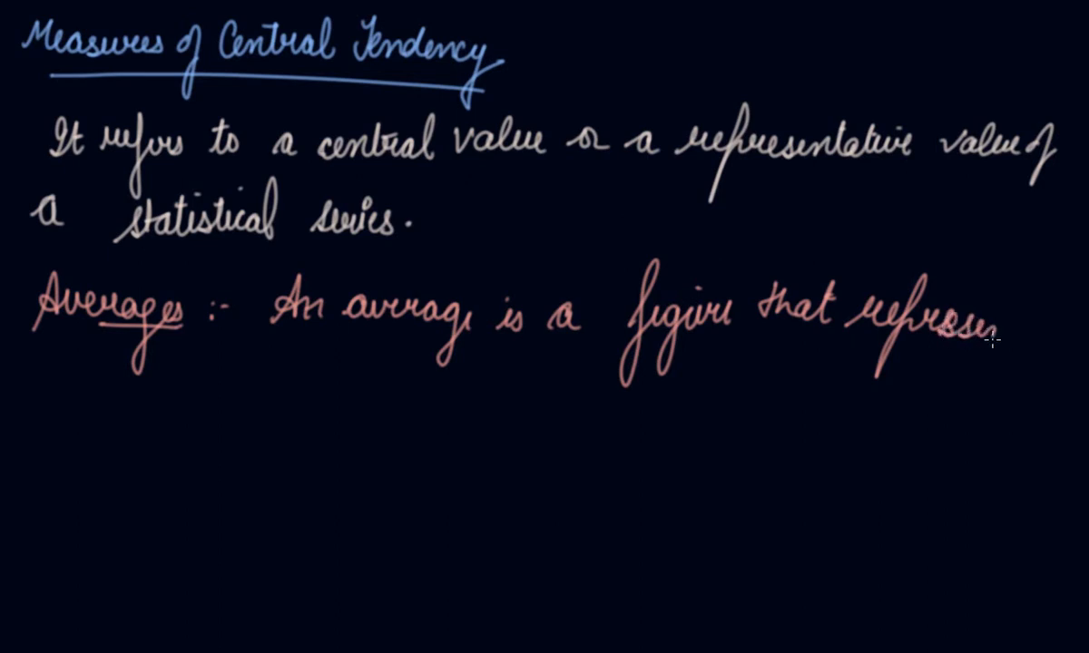
text(ts)
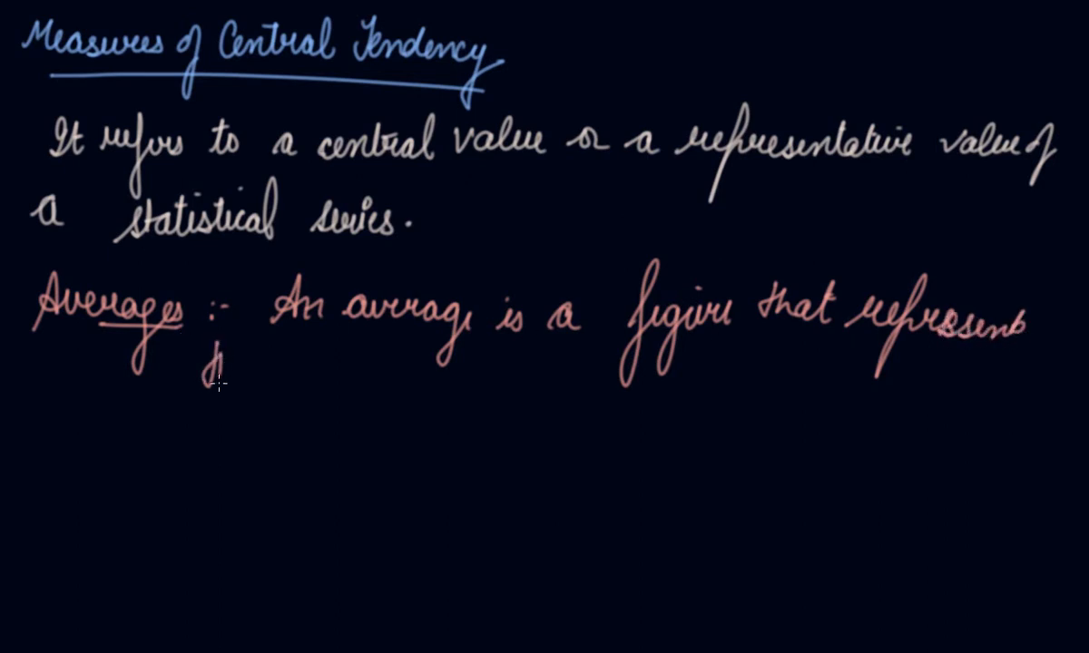
text(the whole group.)
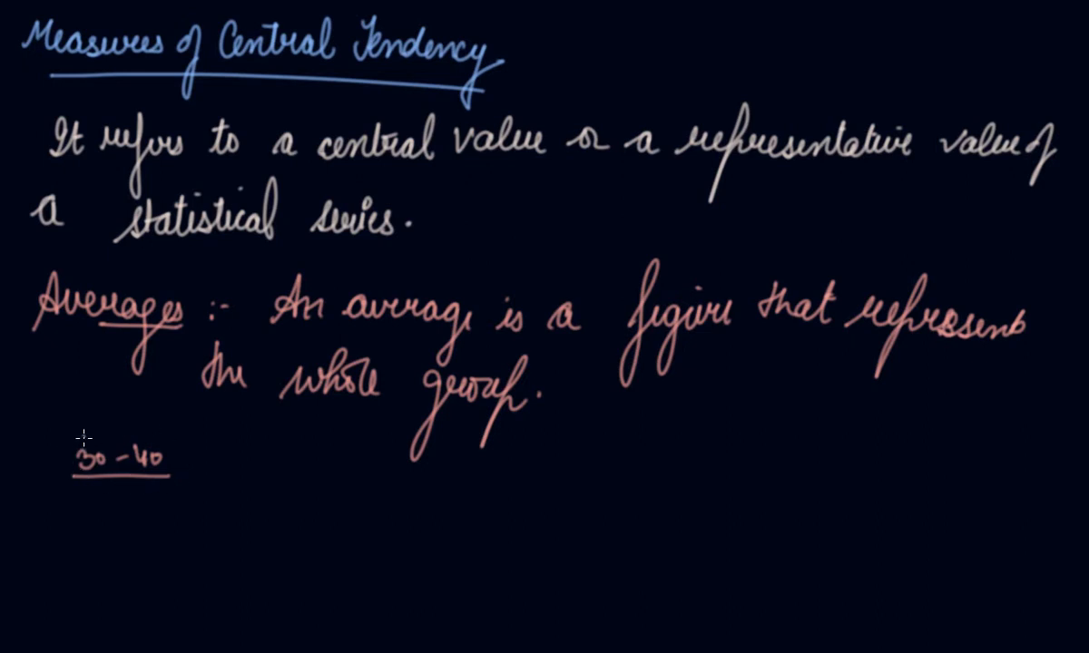
mouse_move(91, 501)
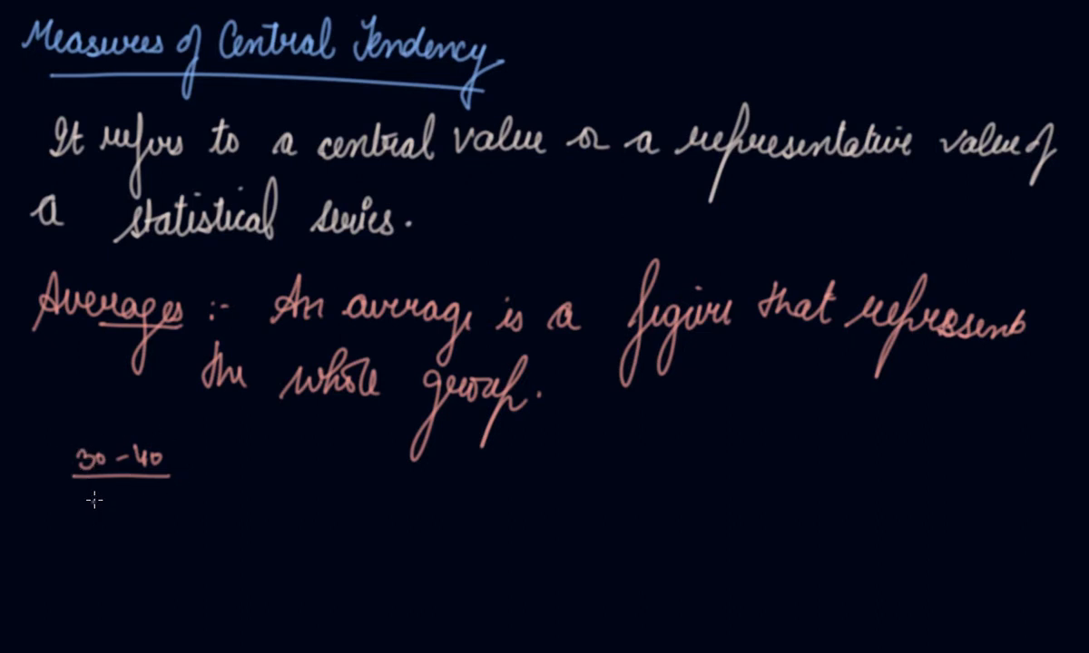
mouse_move(71, 515)
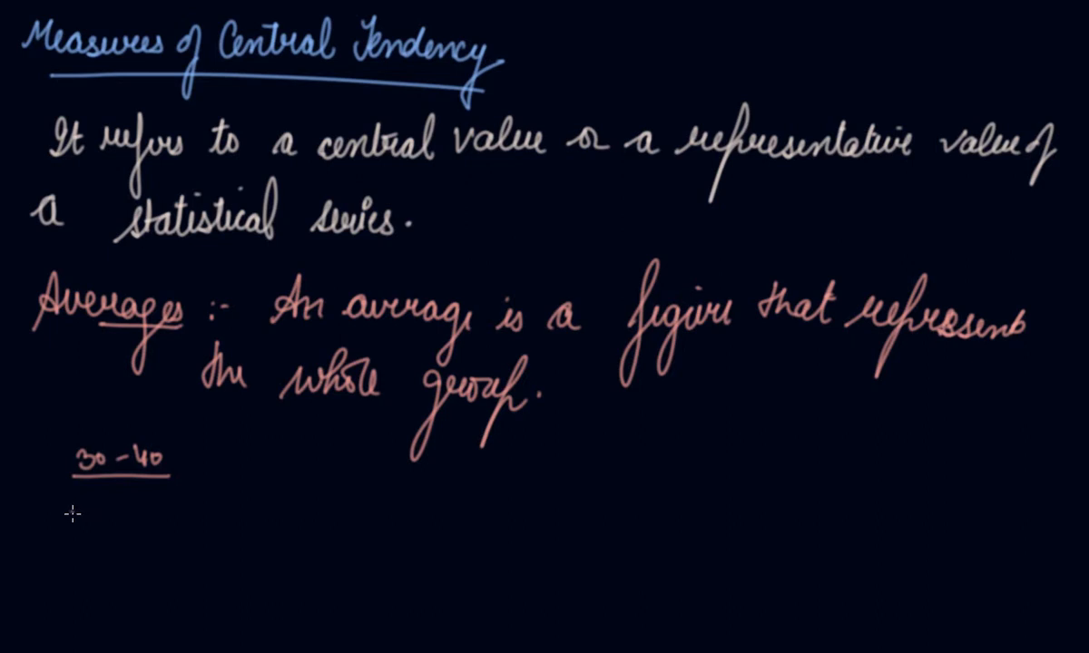
text(Avra)
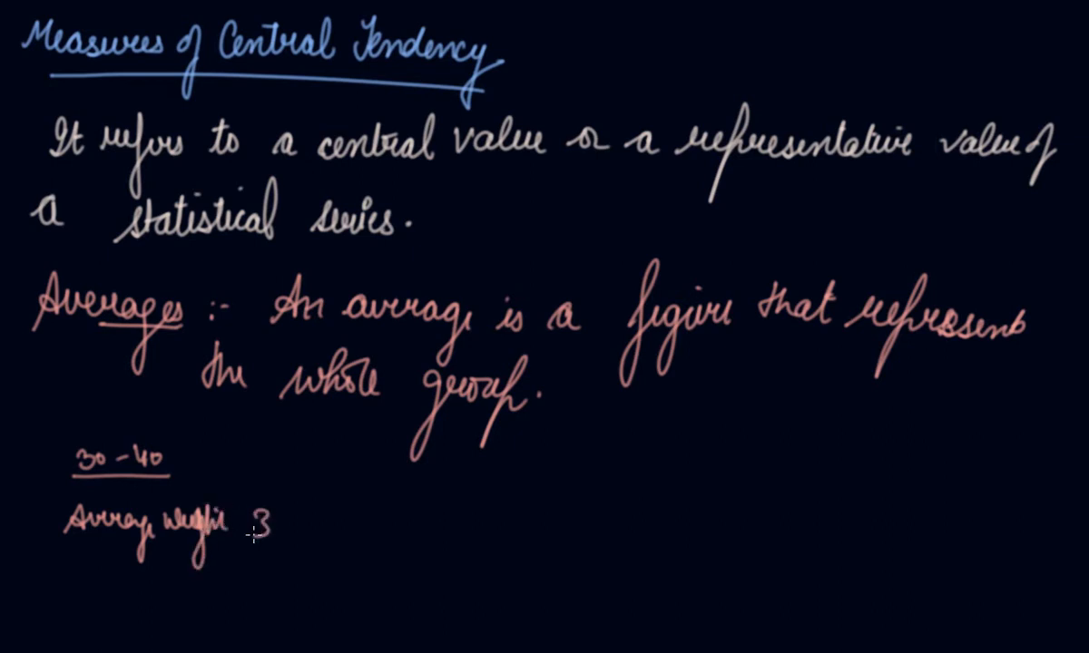
text(35 kg)
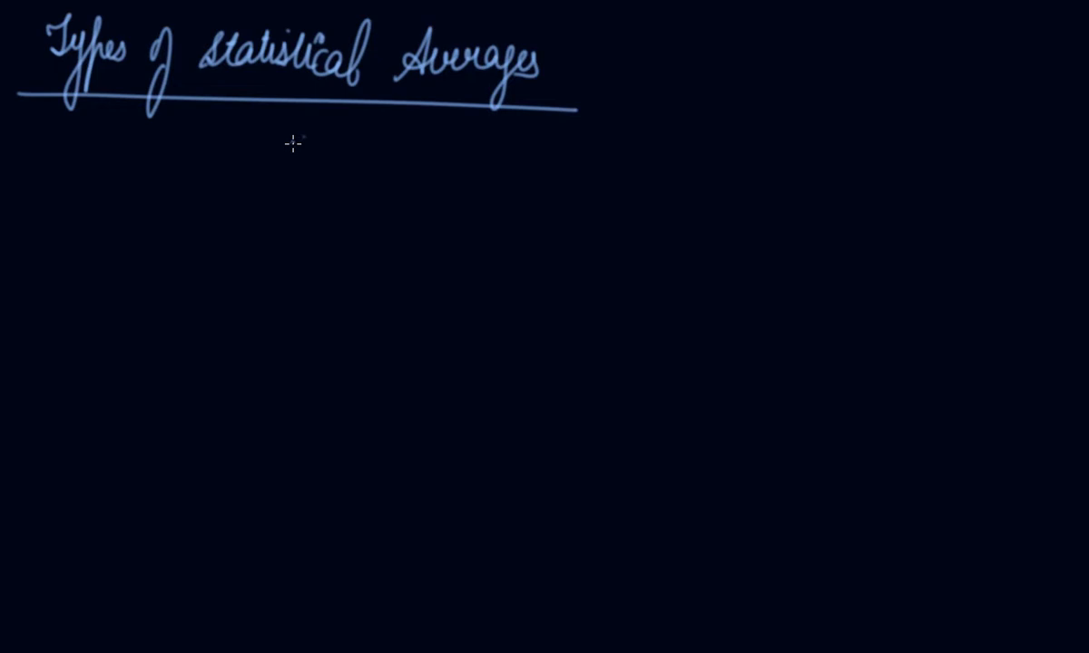
mouse_move(465, 145)
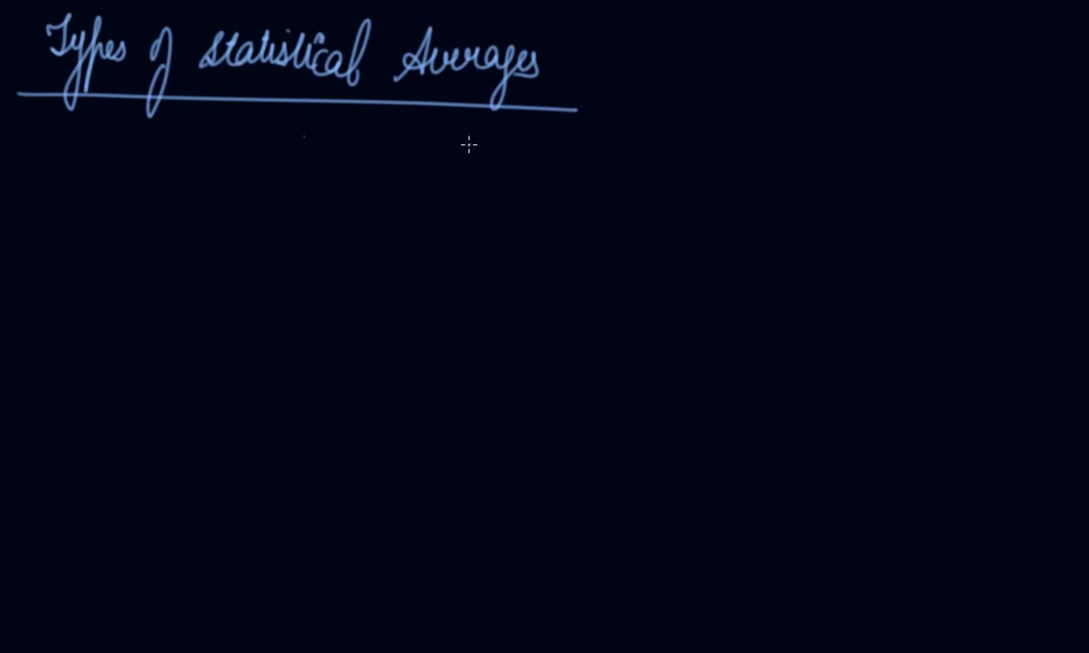
mouse_move(499, 132)
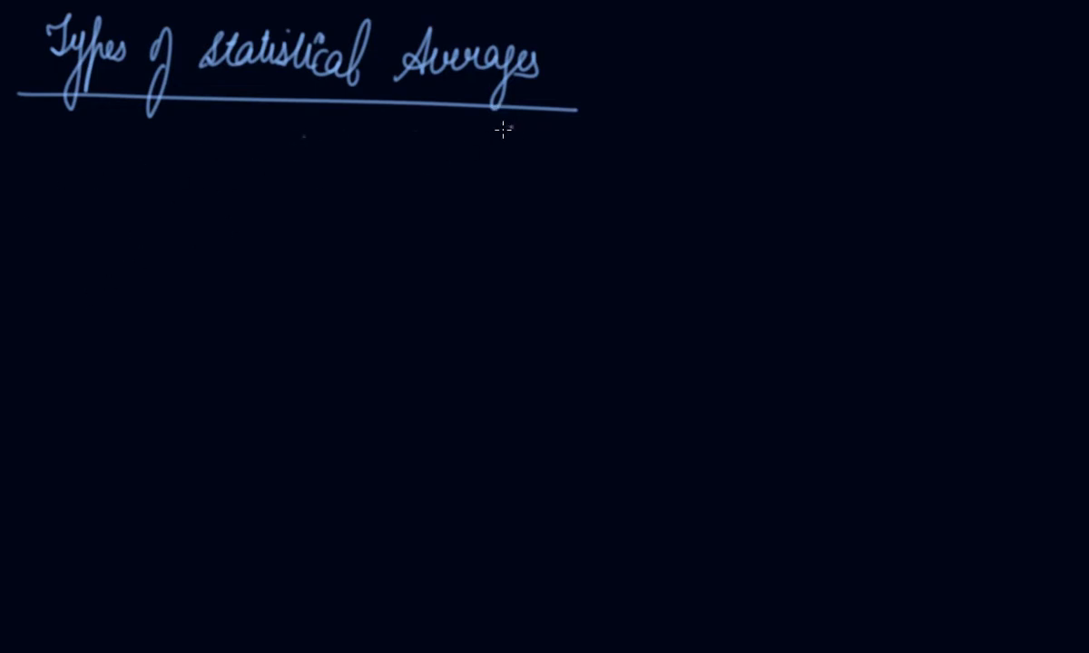
Step: Draw two branch lines under the heading, labelled 'Mathematical averages' and 'Positional Averages'
drag(494, 118, 363, 213)
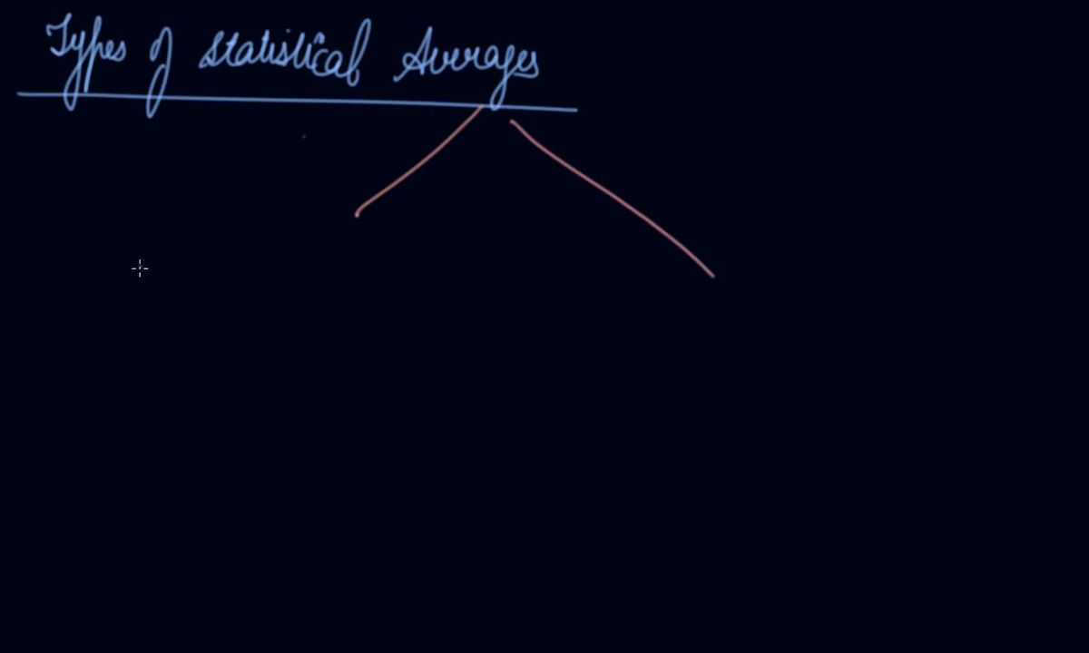
text(Maths)
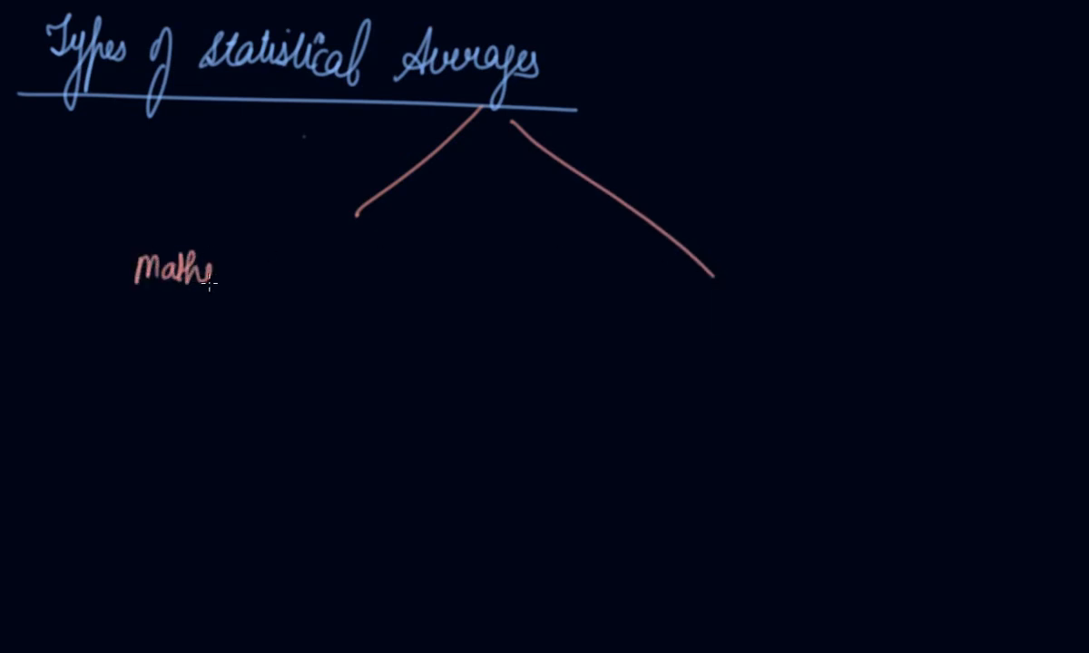
text(ematical a)
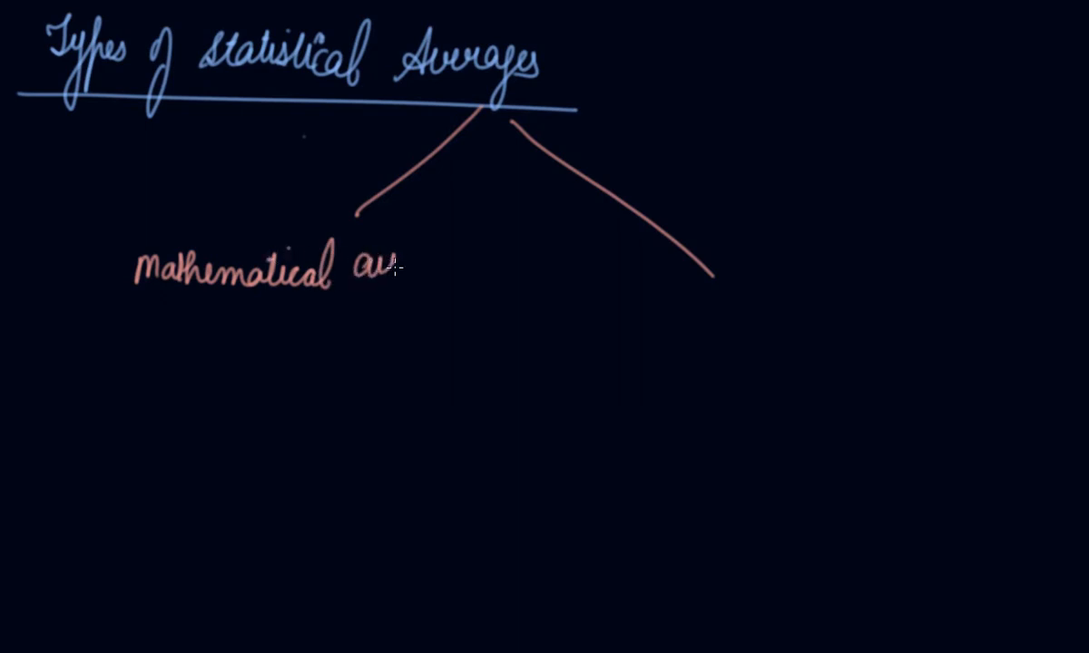
text(verages)
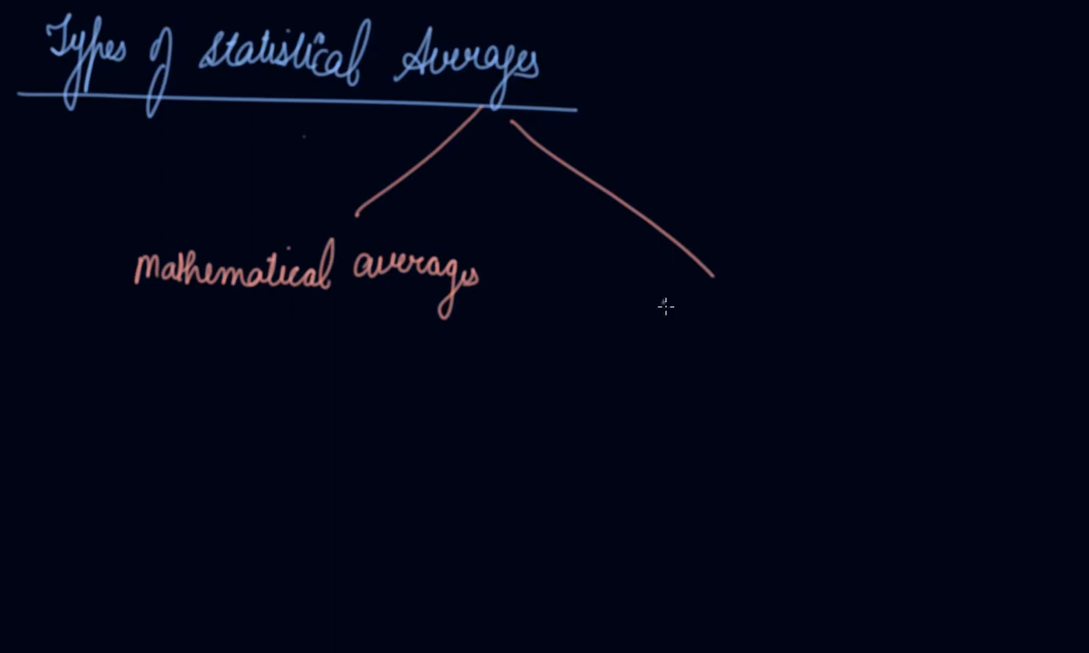
text(Positional)
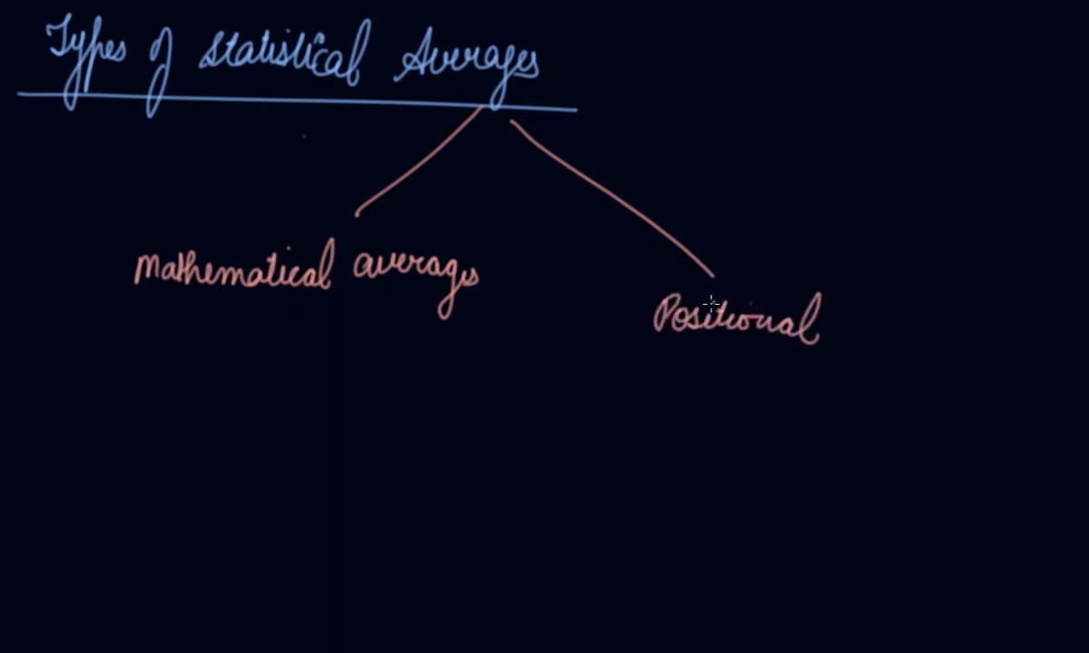
text(Averg)
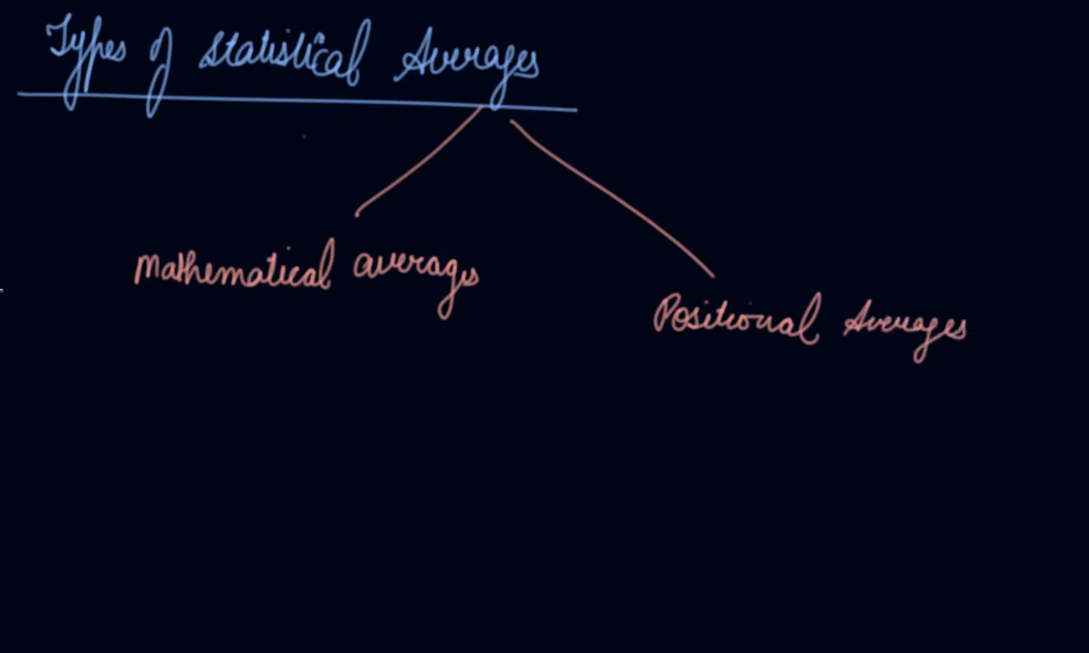
Step: Branch Mathematical averages to Geometric Mean and Harmonic Mean, and sketch Positional Averages branches
drag(136, 386, 245, 318)
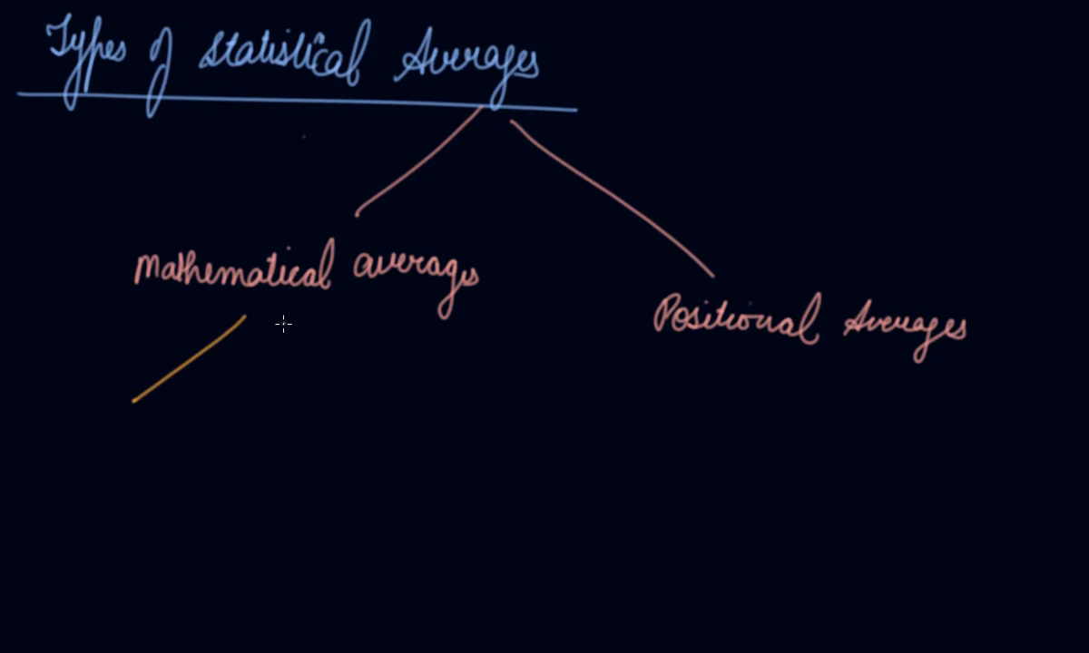
drag(250, 318, 237, 426)
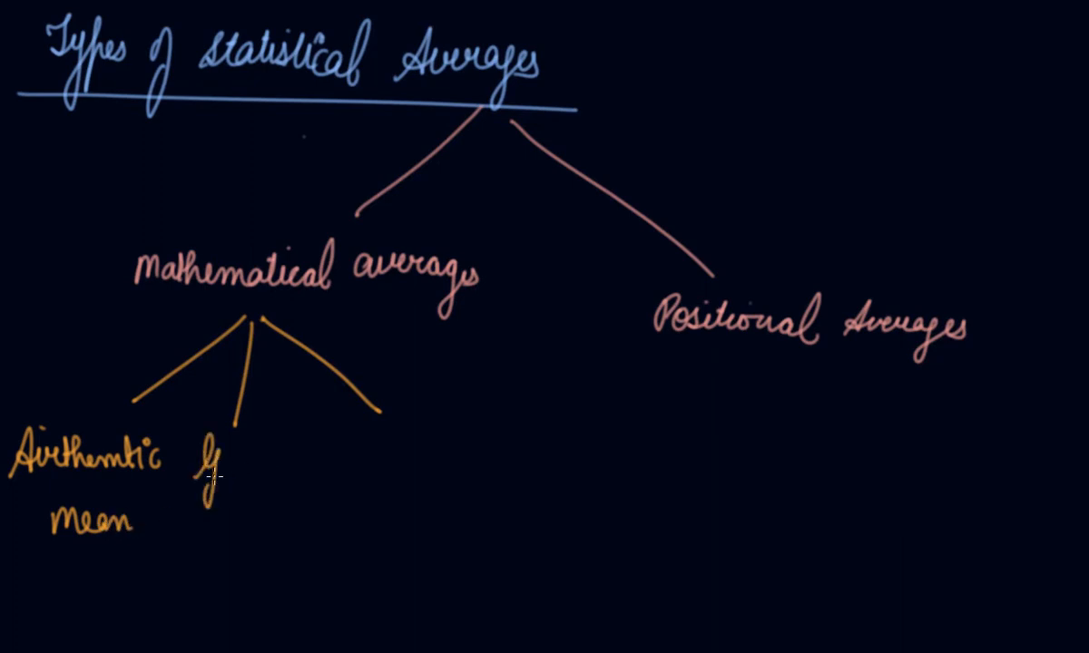
text(Geomet)
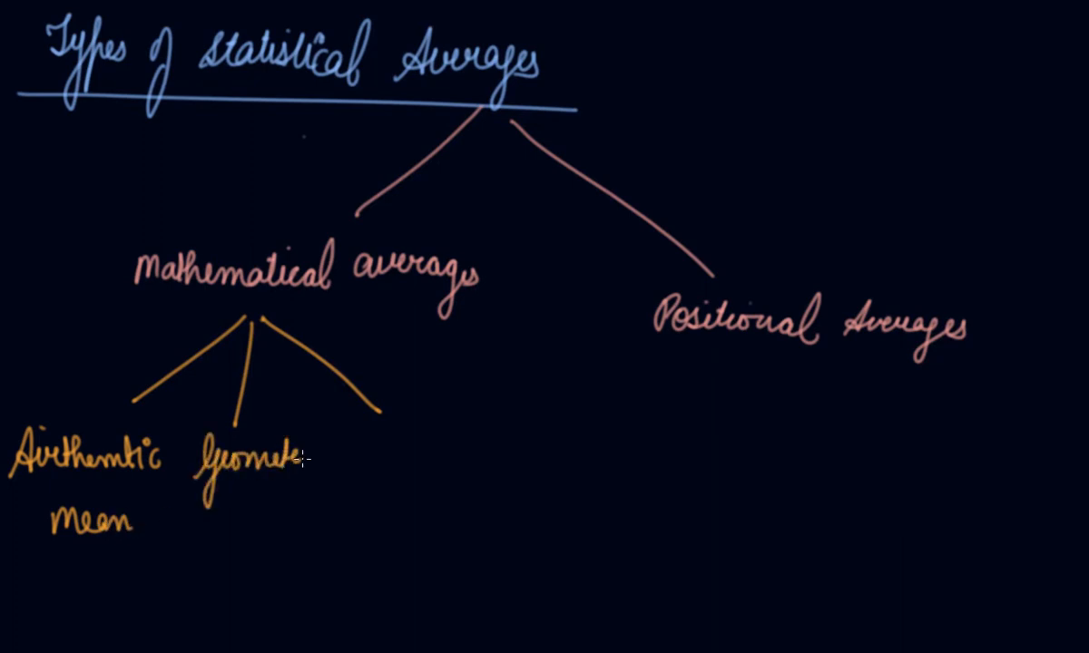
text(Geometric Mean)
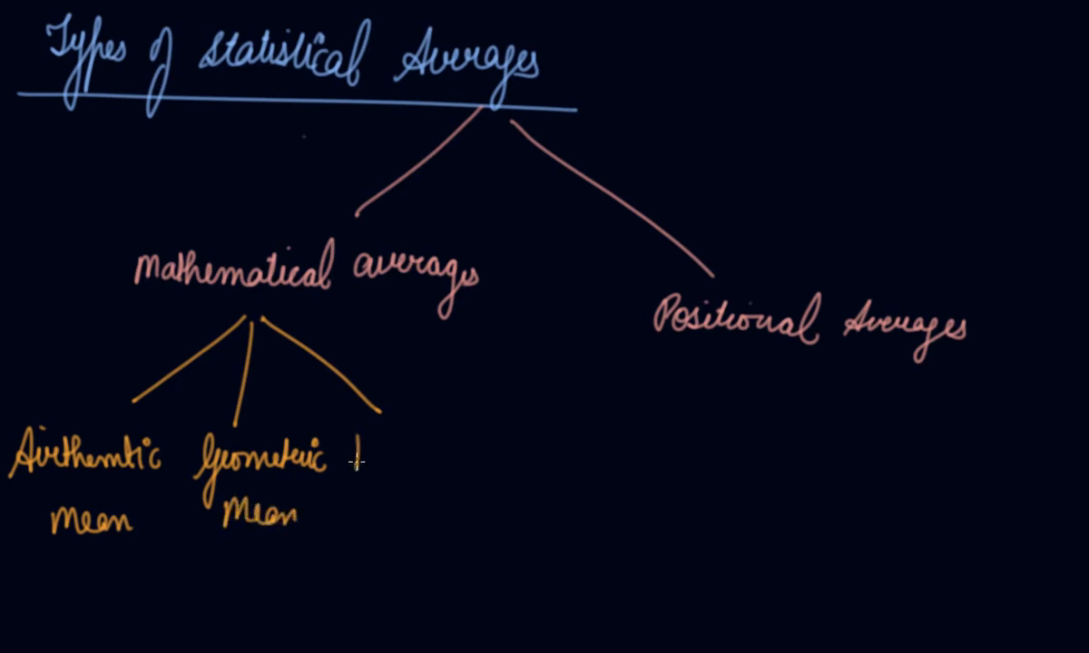
text(Harmonic)
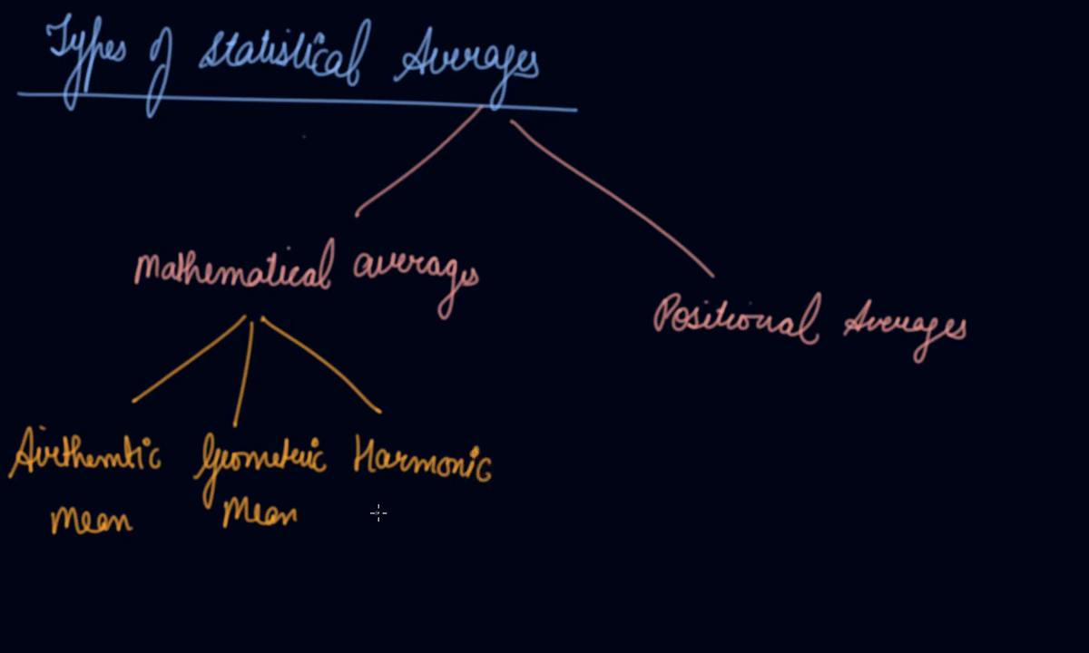
text(Mean)
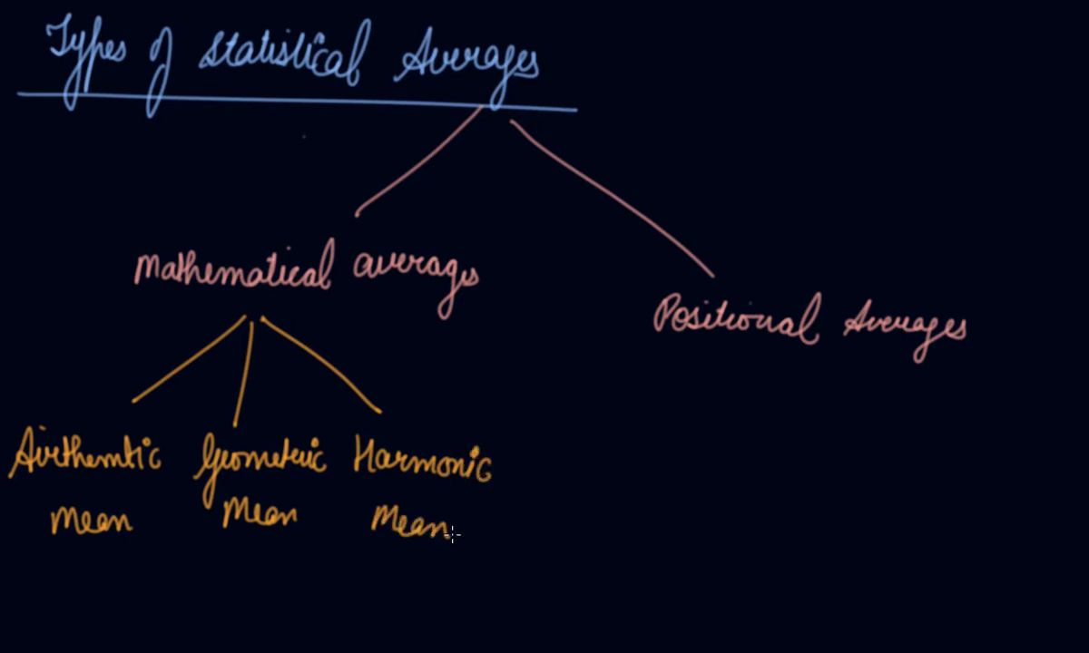
drag(744, 354, 685, 445)
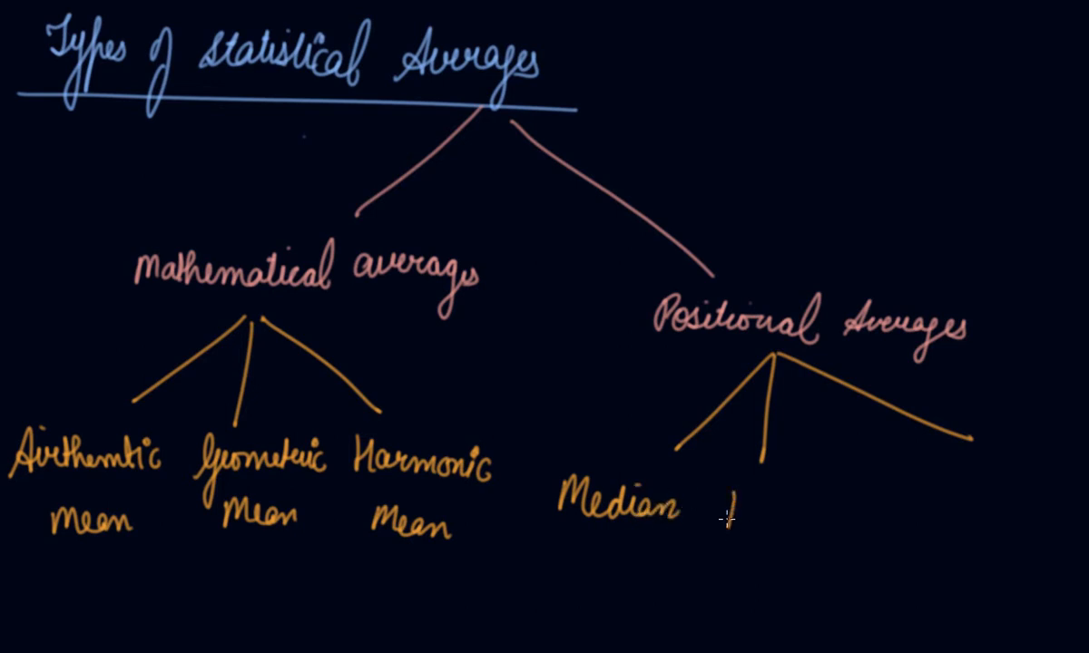
Step: Label the Positional Averages branches 'Partition Value' and 'Mode'
text(Partition)
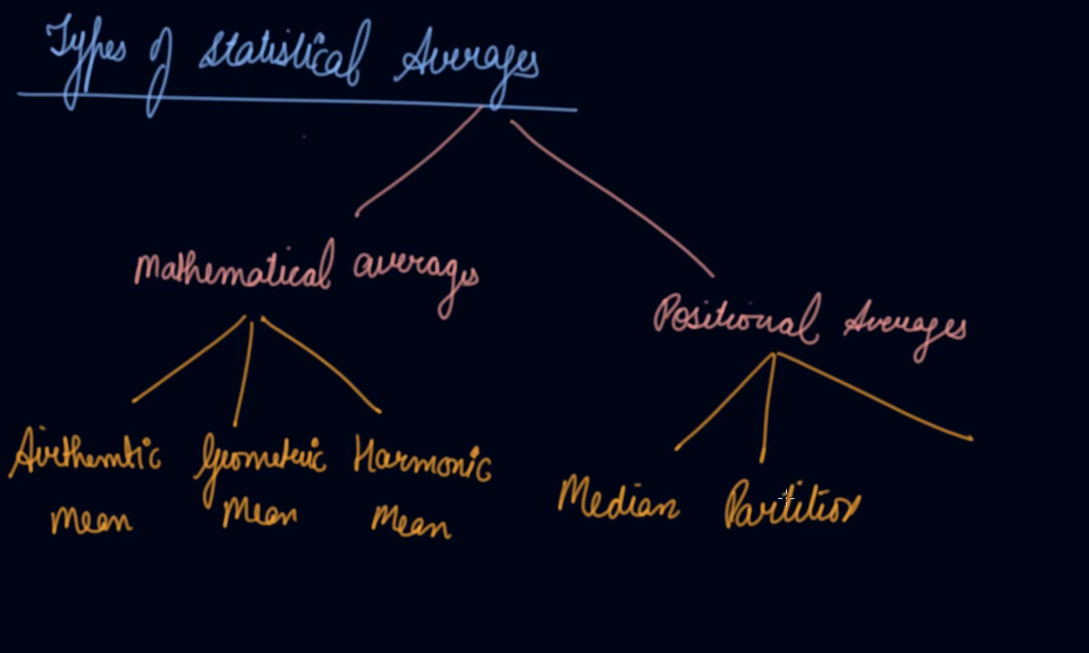
text(Value)
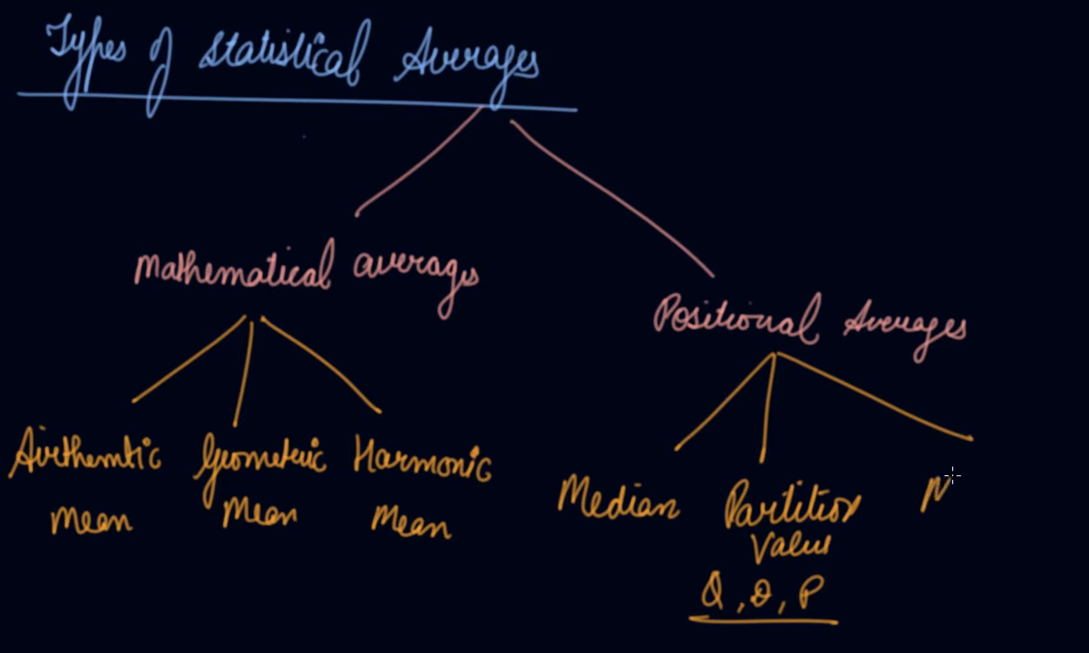
text(Mode)
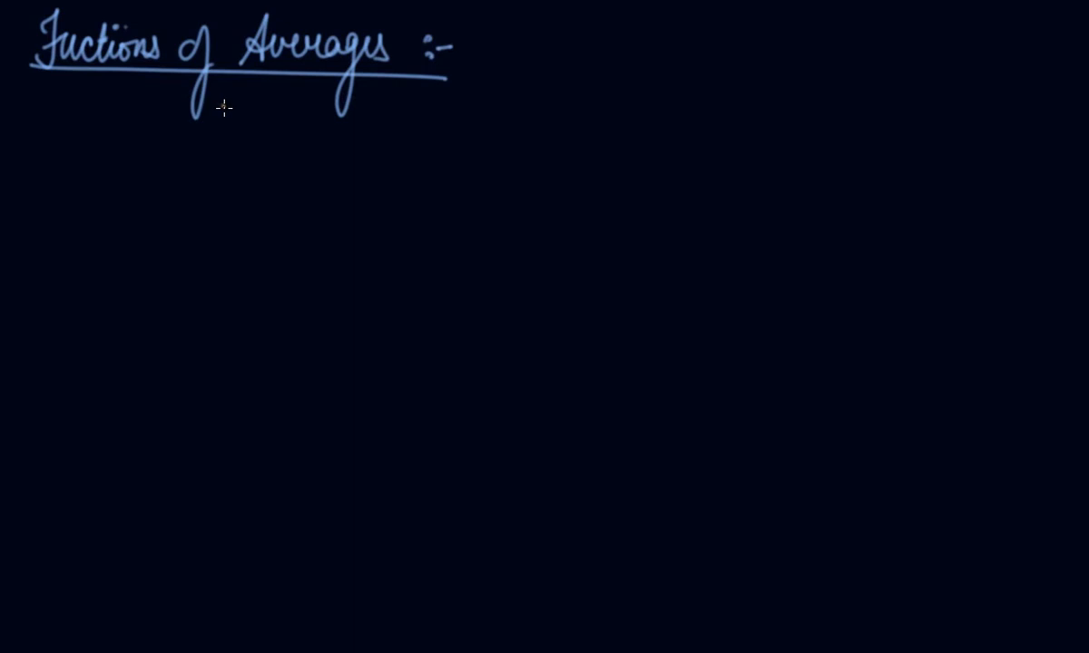
mouse_move(52, 164)
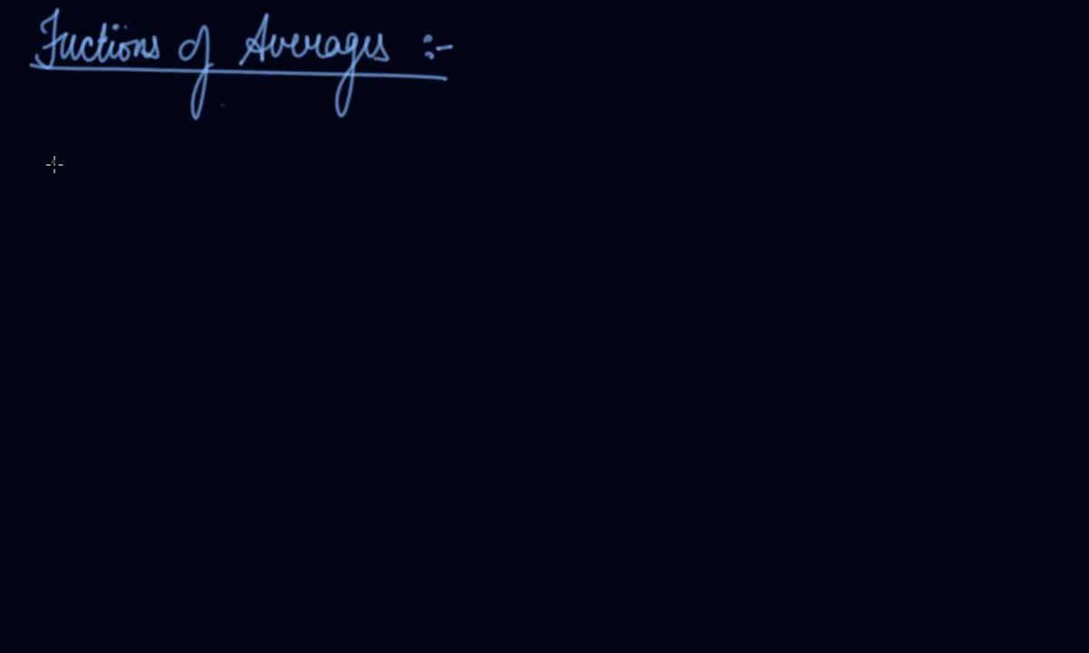
Step: Write item 1 of the functions list: 'Brief description'
text(1) B)
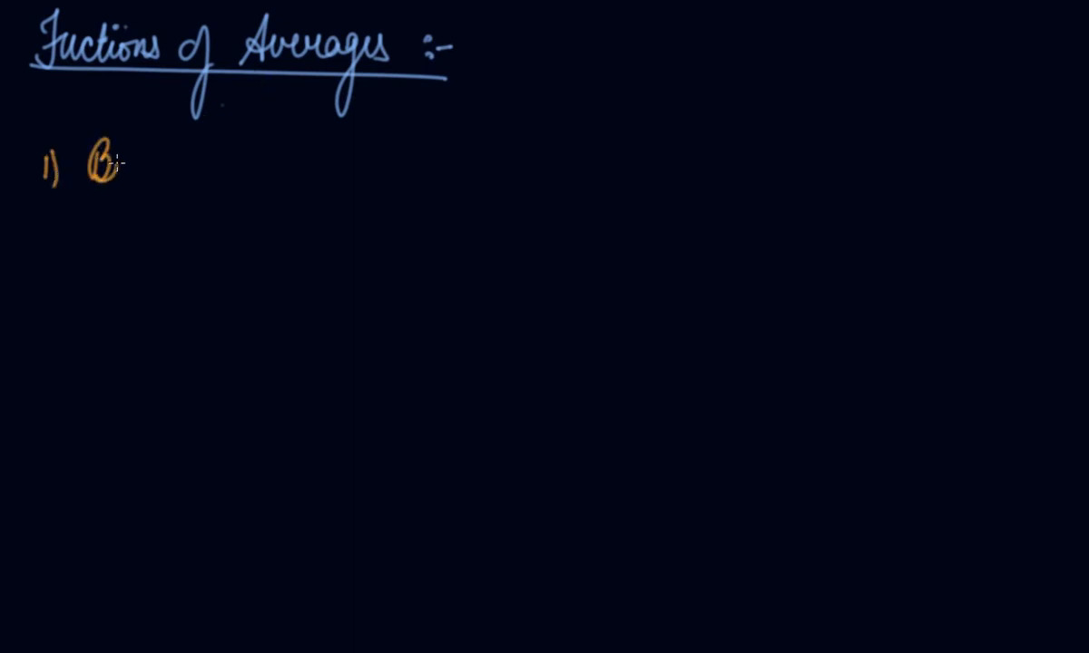
text(Brief)
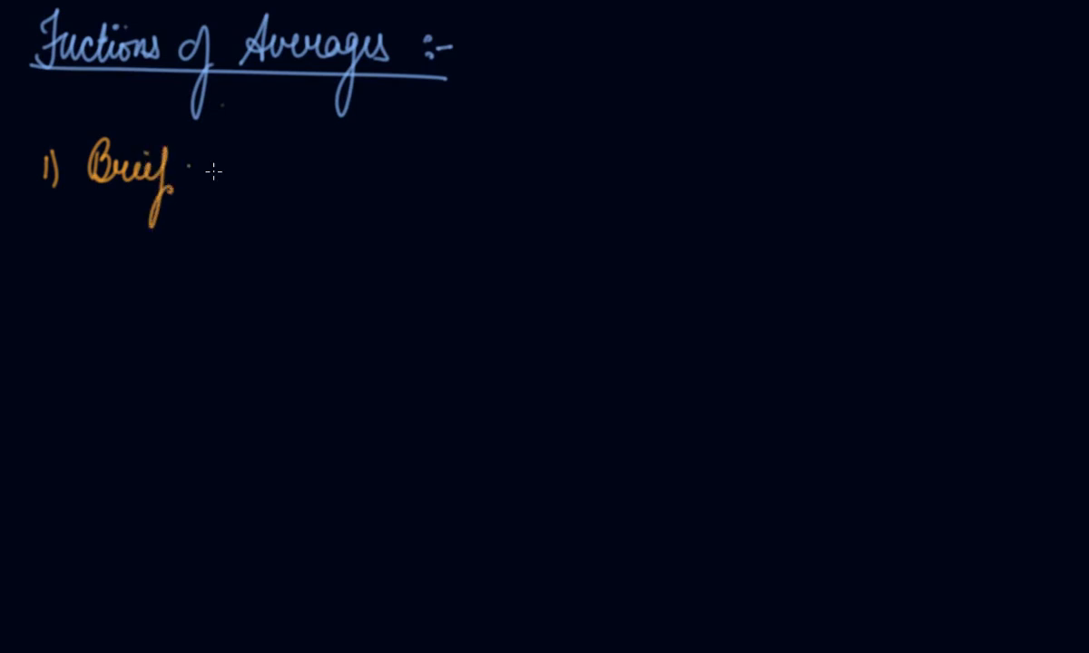
text(desc)
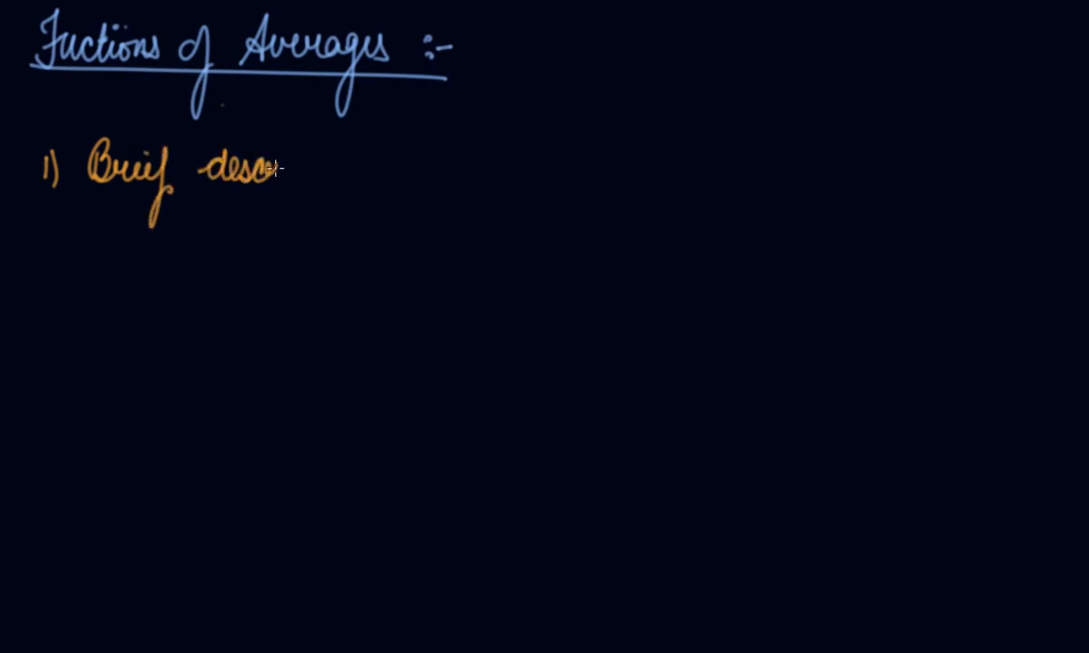
text(ription)
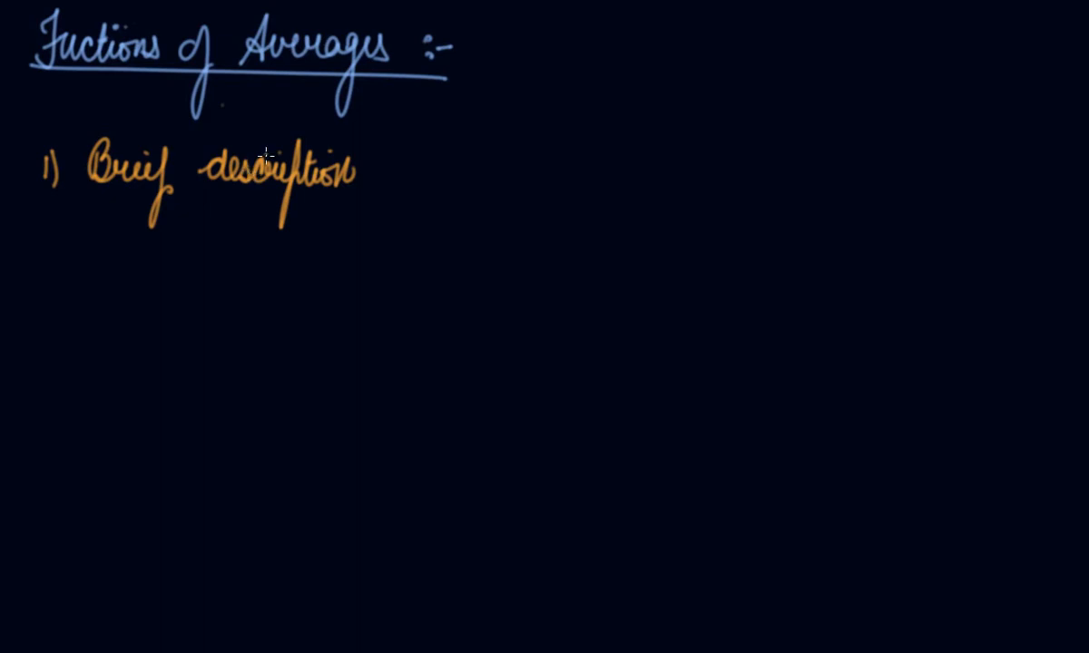
mouse_move(36, 259)
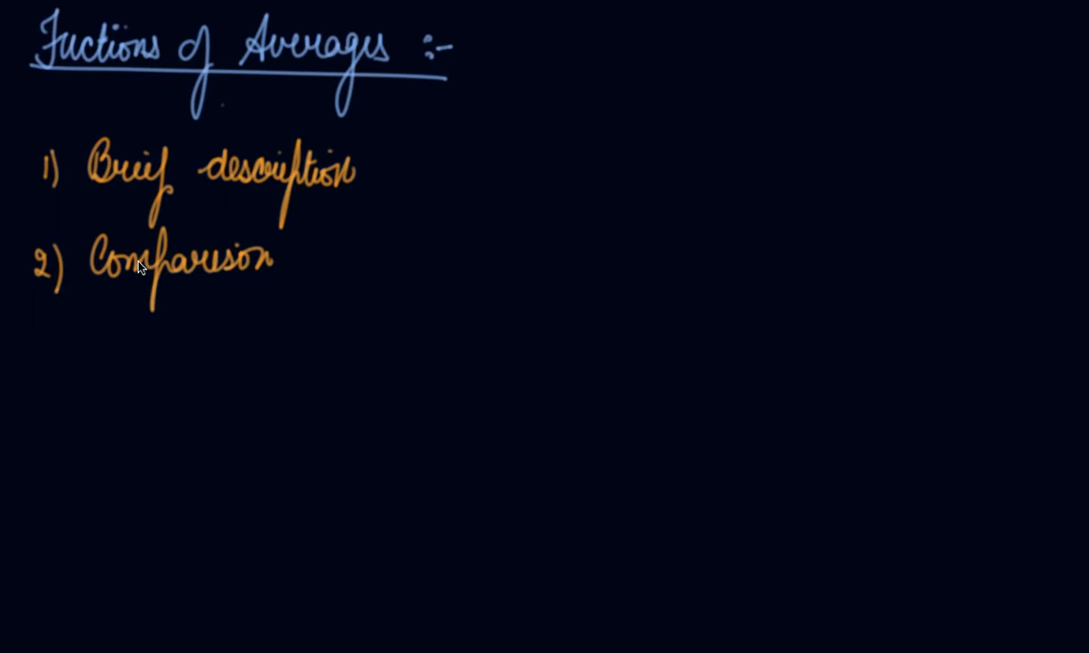
mouse_move(60, 323)
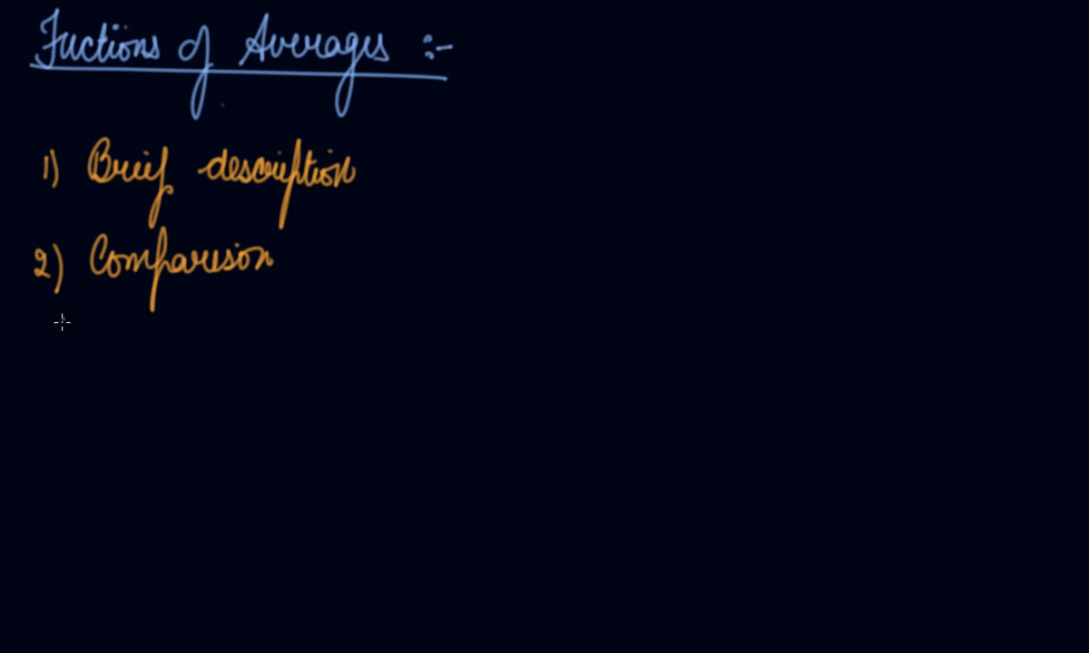
Step: Write item 3: 'Formulation of Policies'
text(3) J)
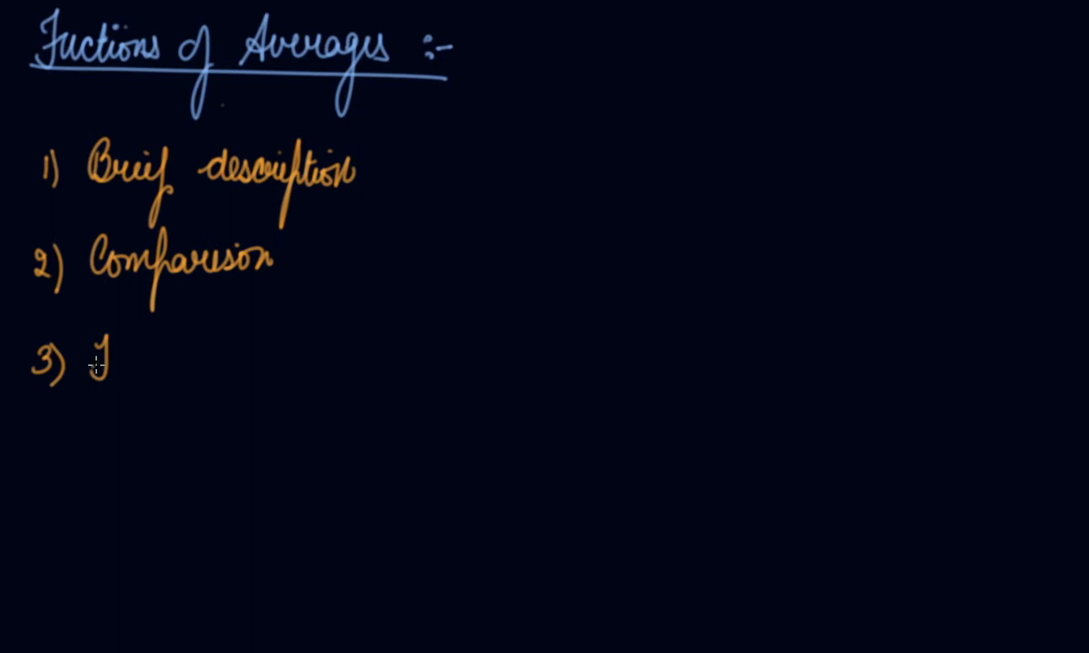
text(Formul)
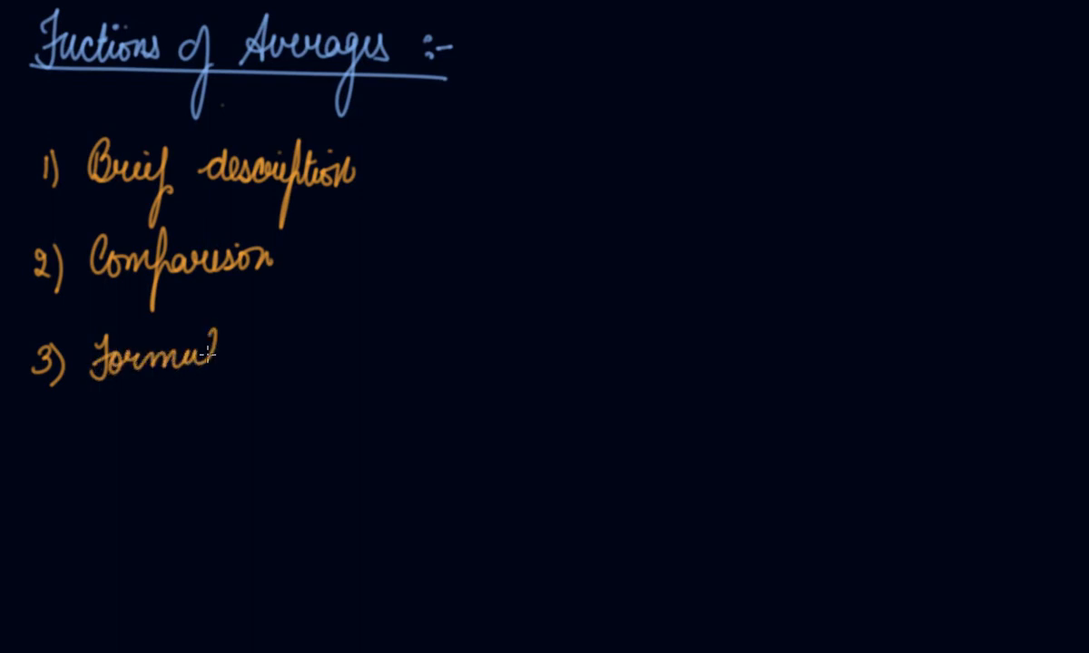
text(ulation)
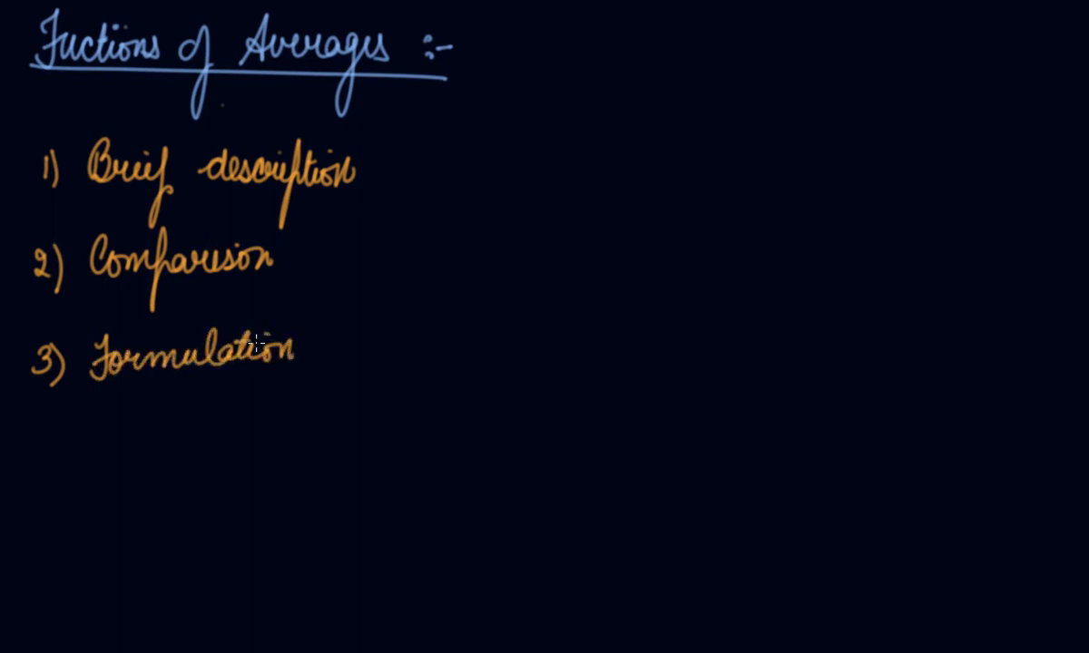
text(of Po)
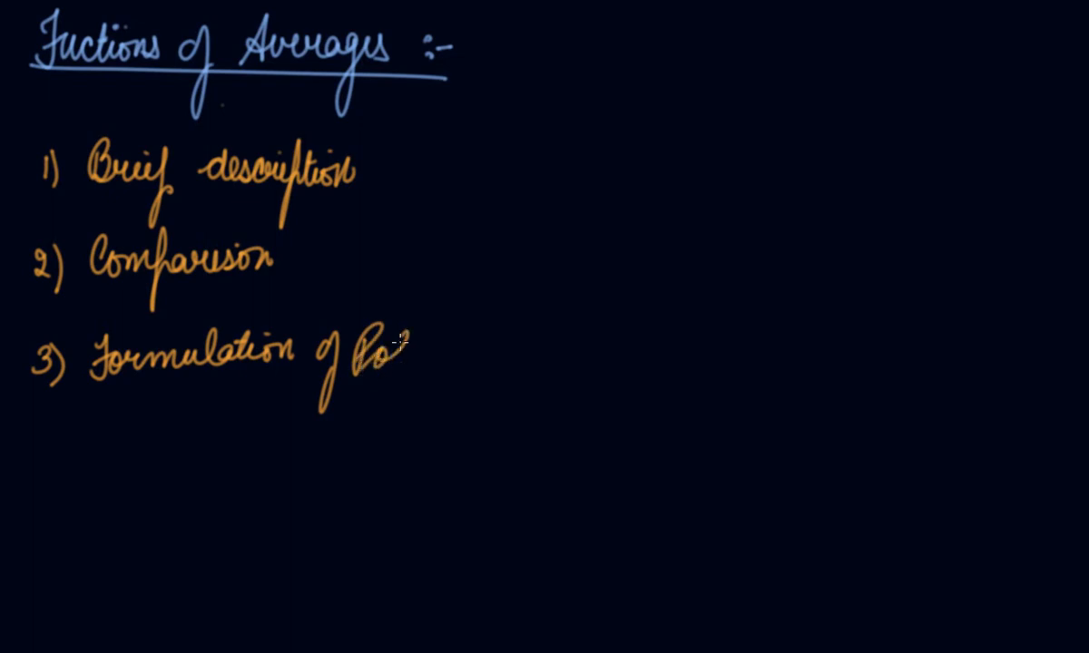
text(Policies)
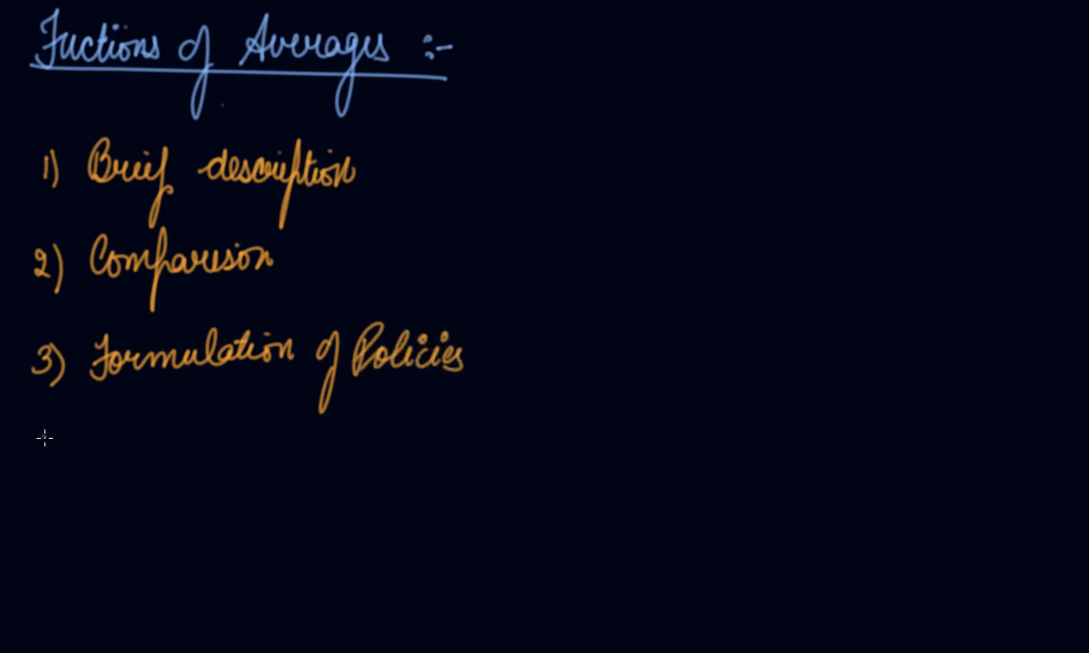
mouse_move(20, 444)
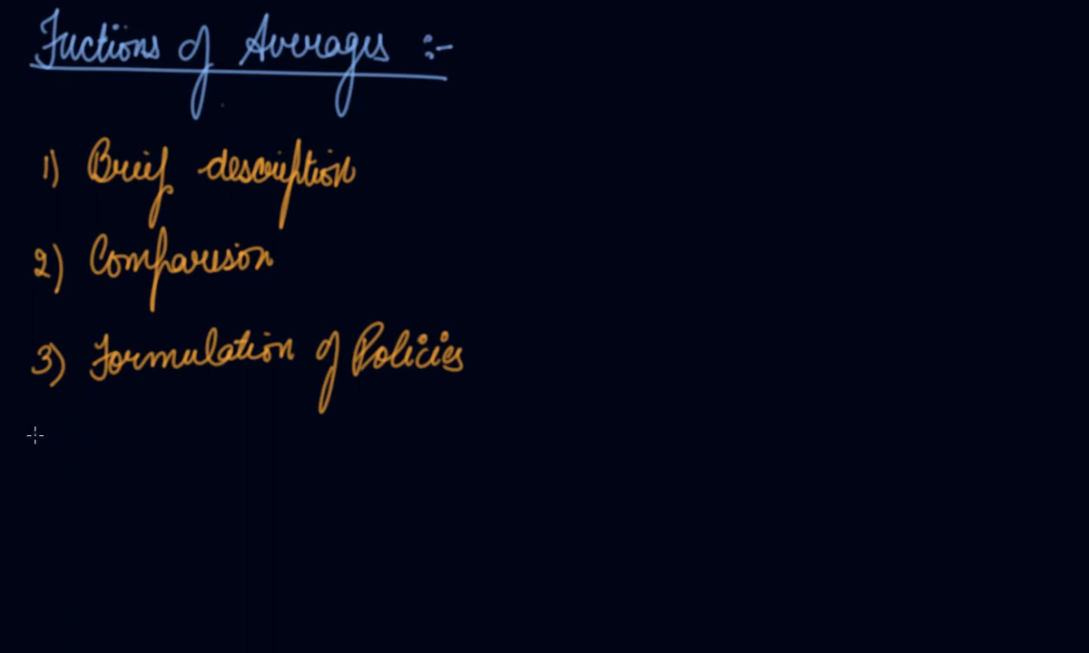
Step: Write item 4 of the list, ending in 'Analysis'
text(4)
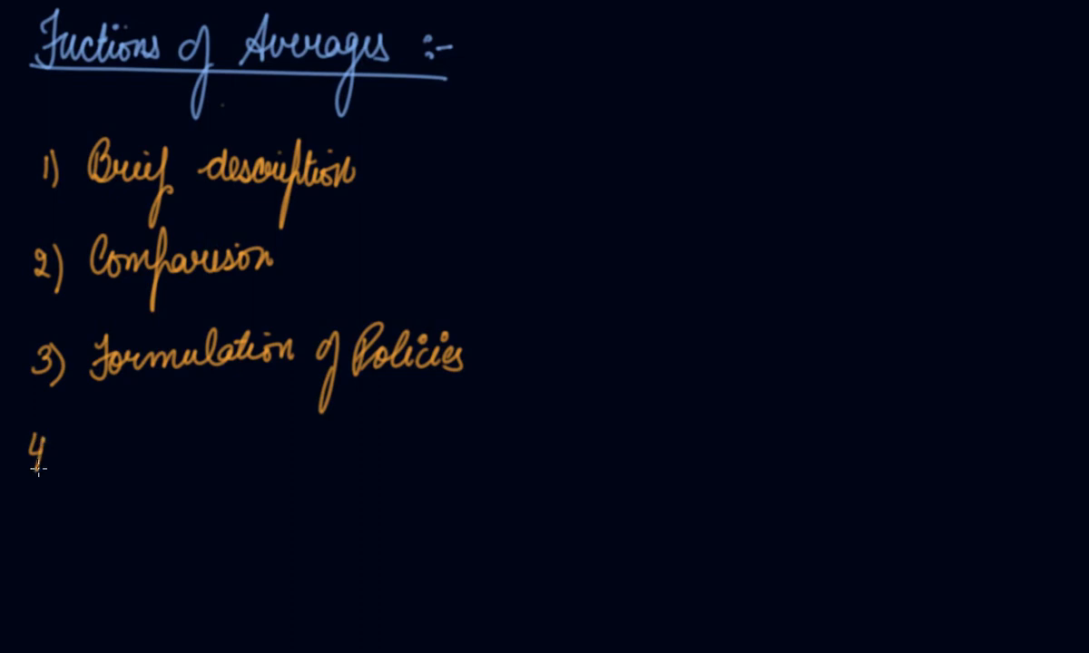
text())
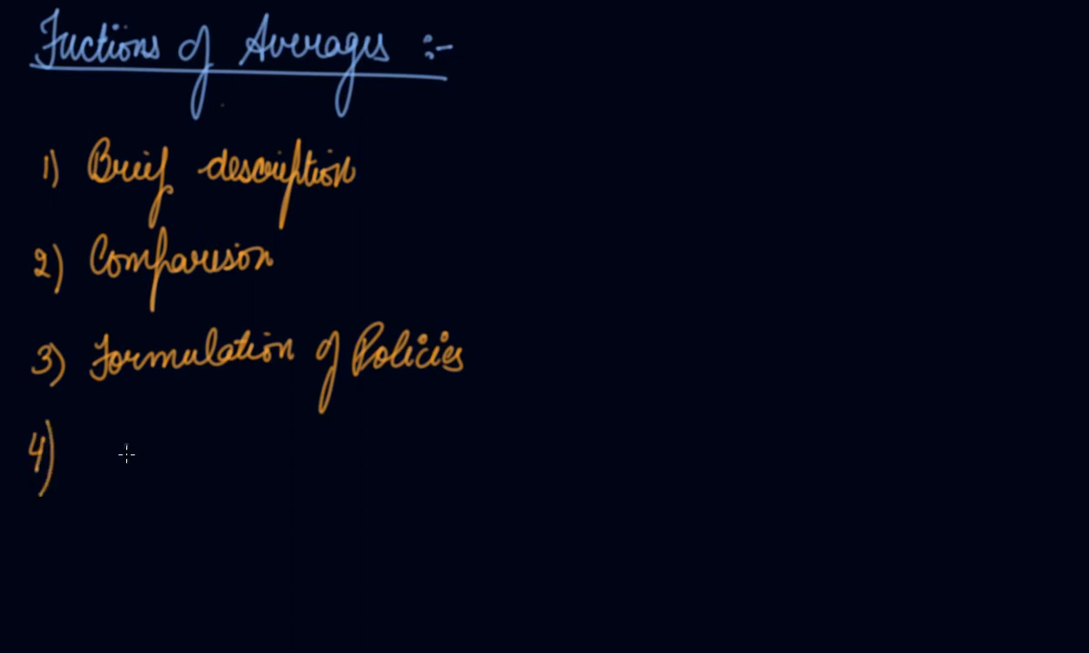
mouse_move(120, 471)
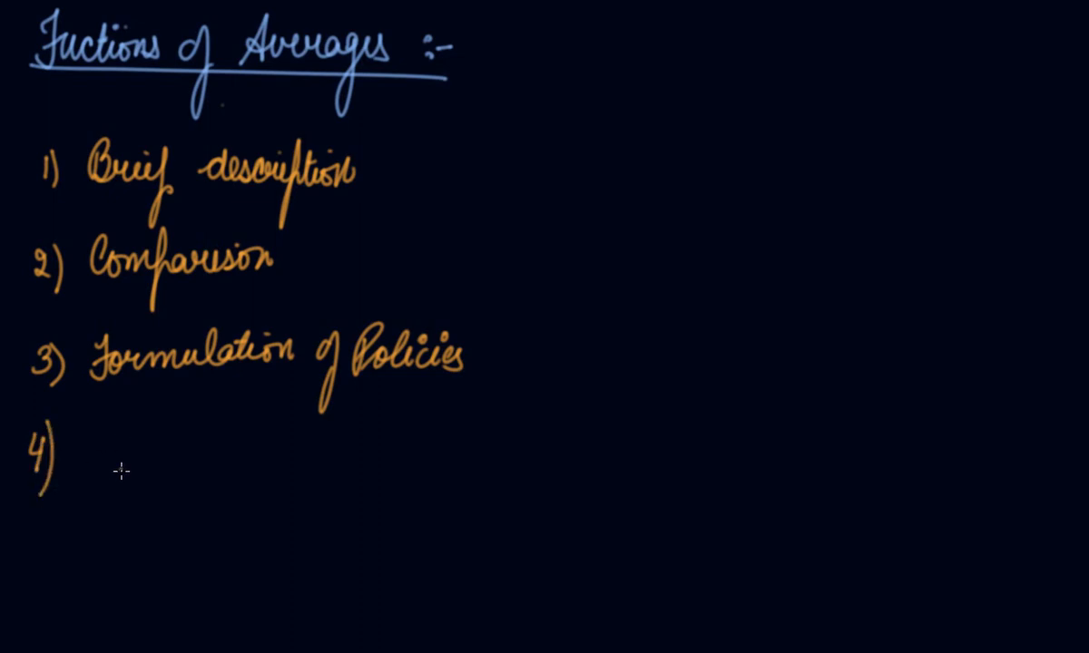
mouse_move(118, 455)
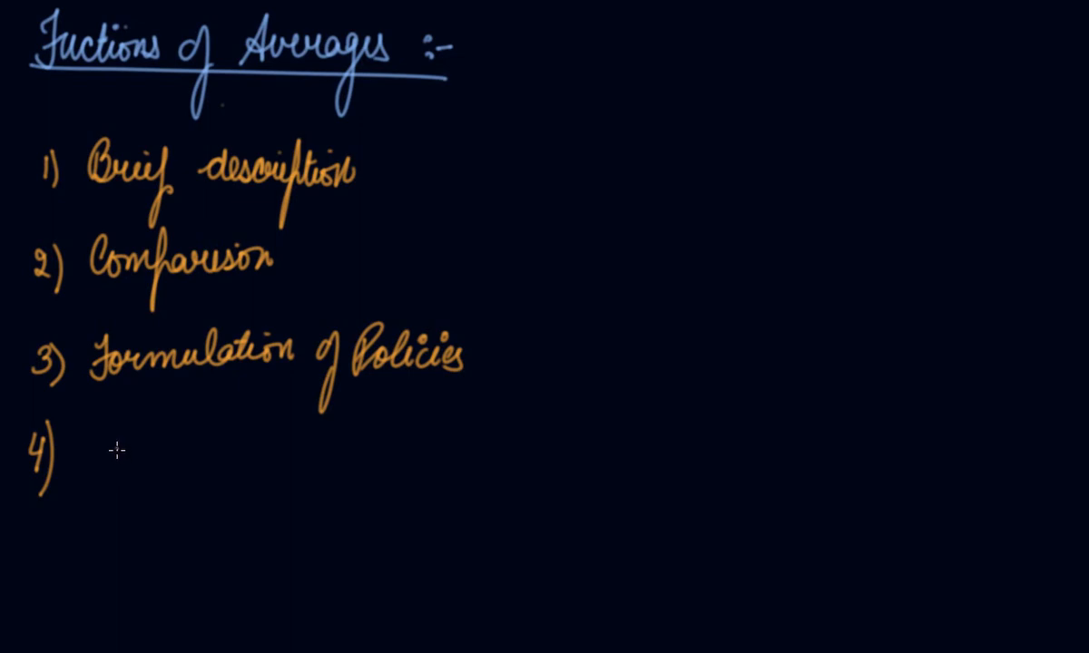
mouse_move(95, 471)
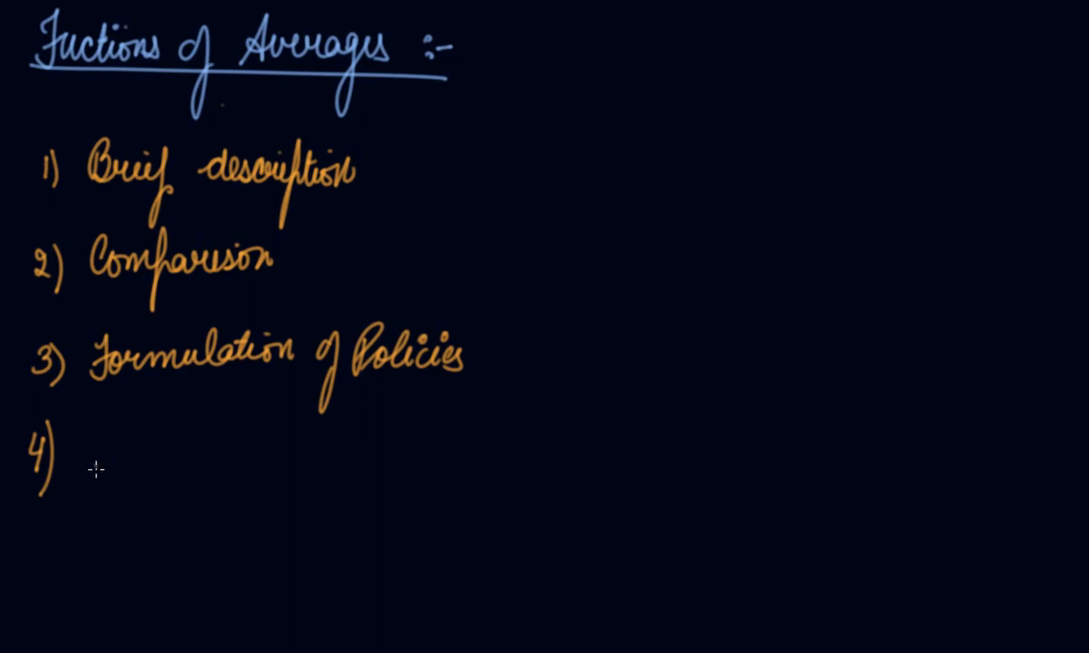
text(Stab)
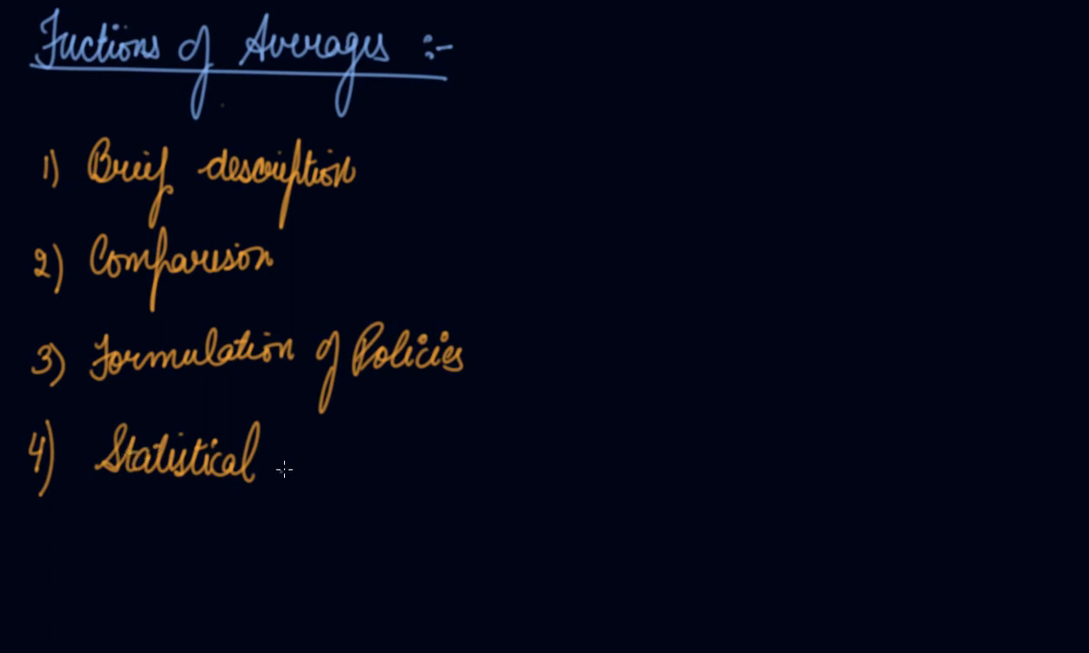
text(Analy)
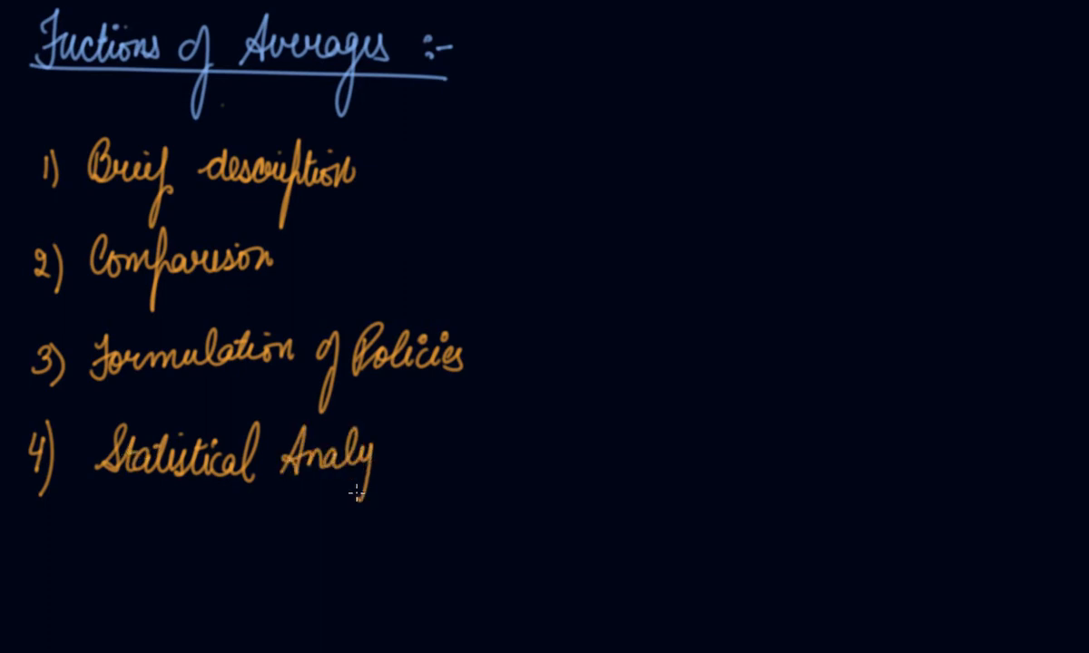
text(sis)
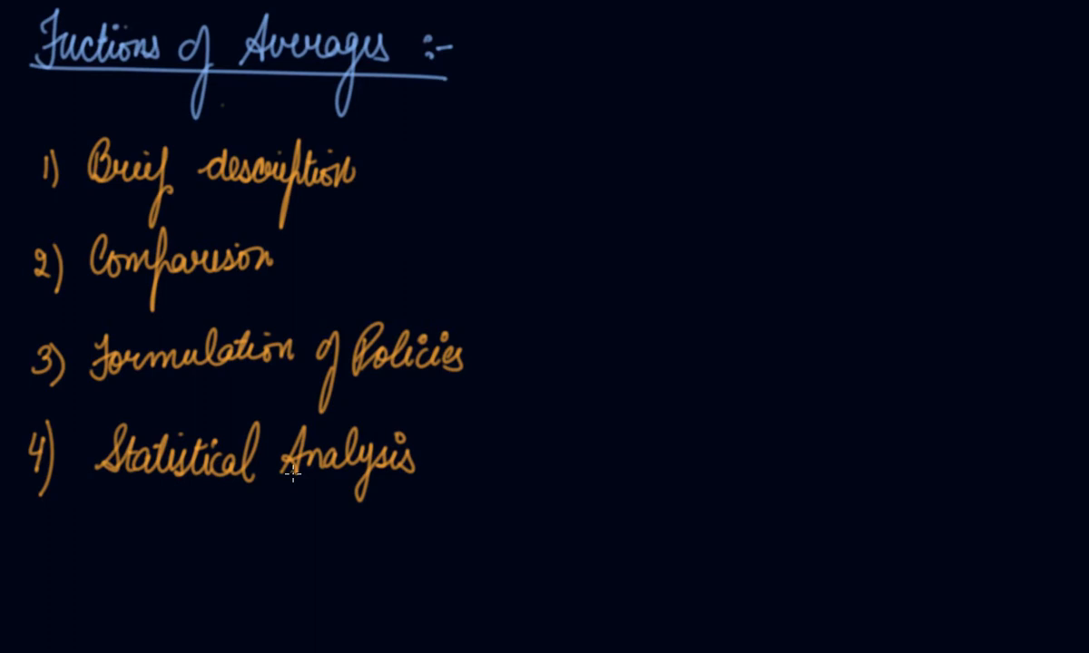
mouse_move(292, 477)
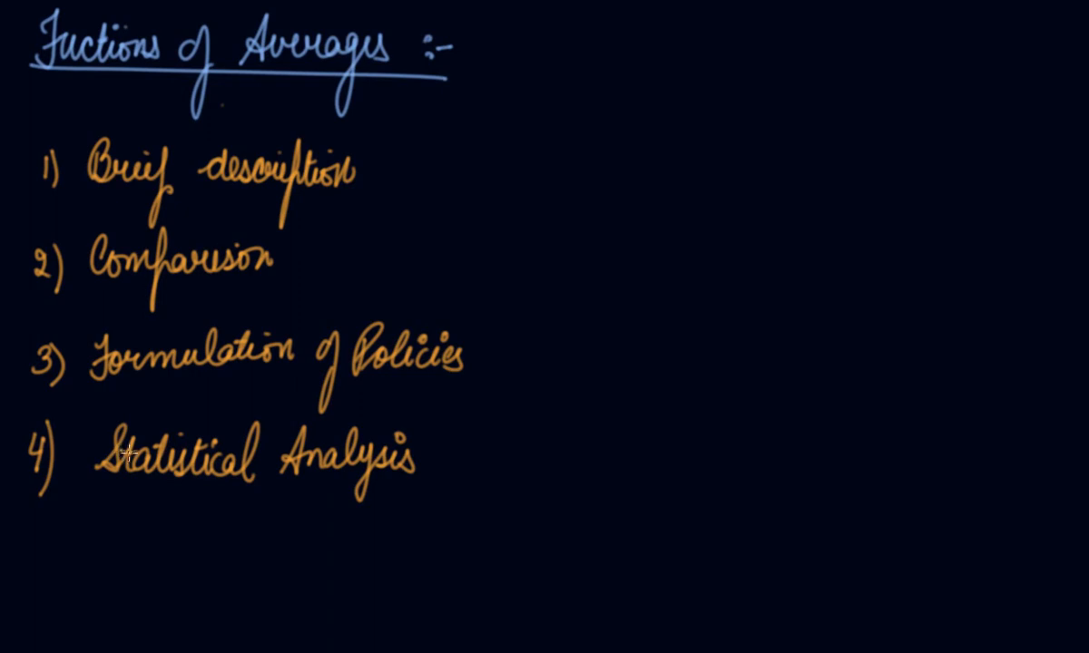
Step: Write item 5: 'One Value for all'
text(5) One l)
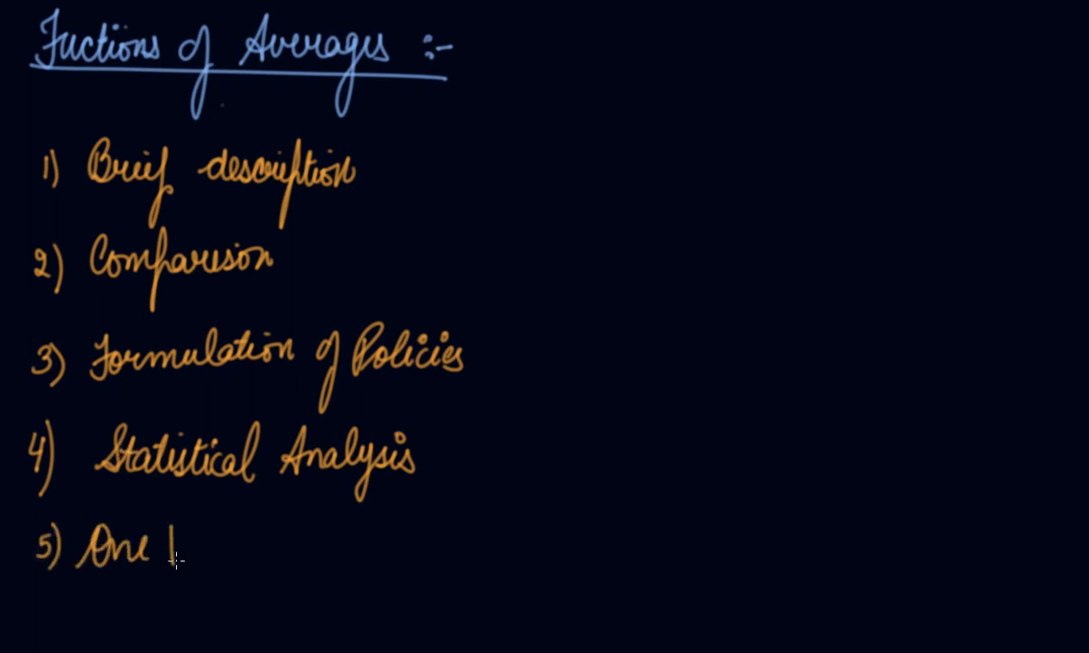
text(Value f)
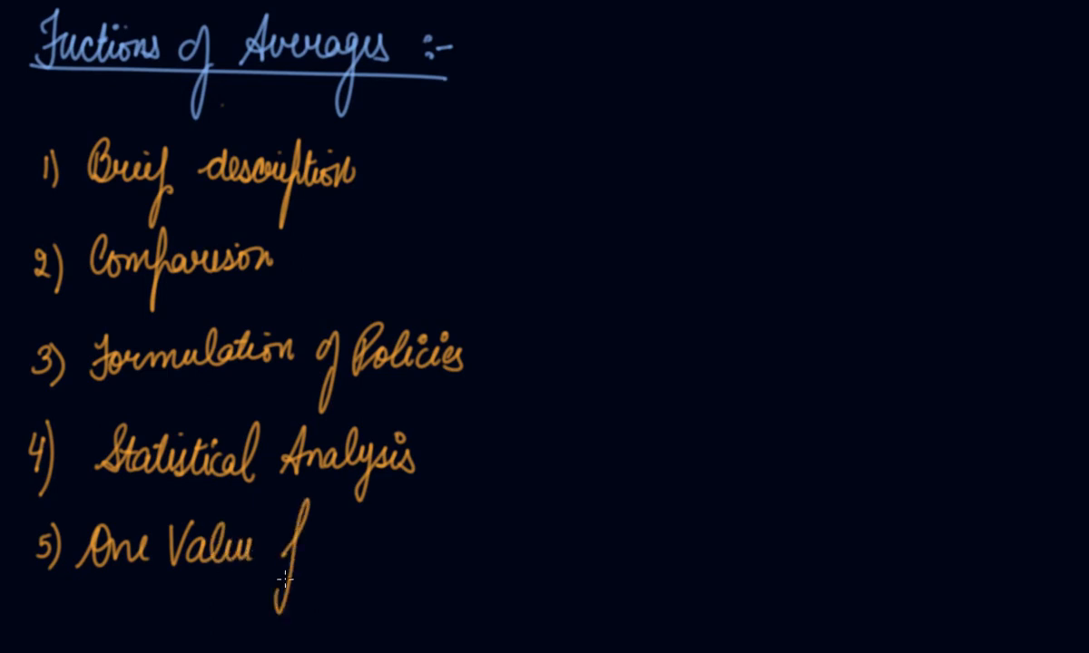
text(for all)
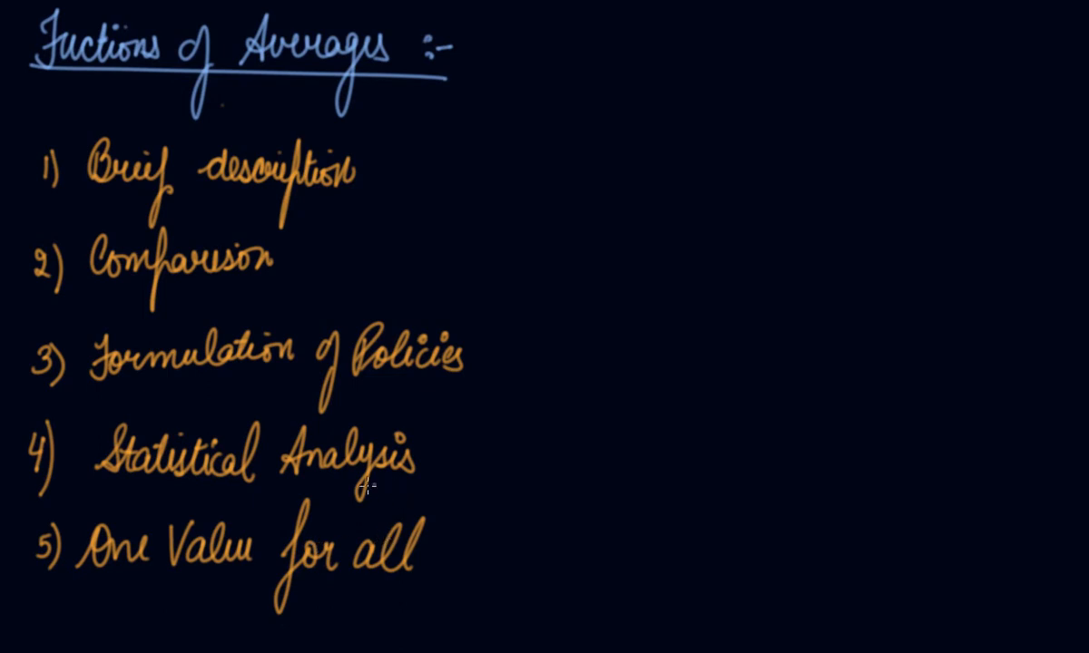
mouse_move(870, 92)
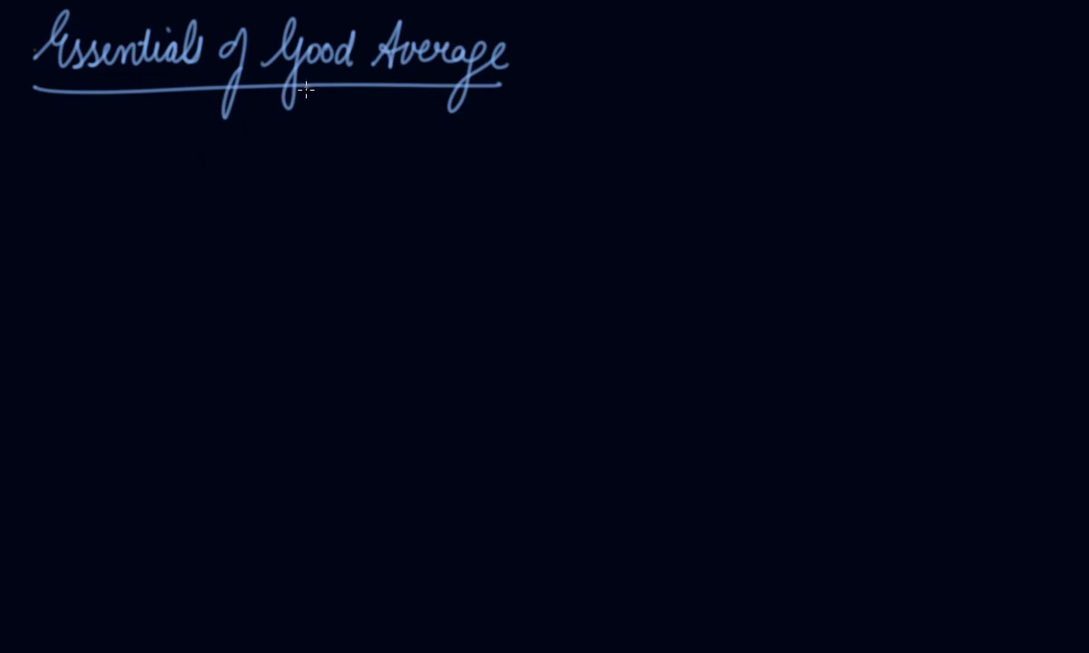
mouse_move(263, 106)
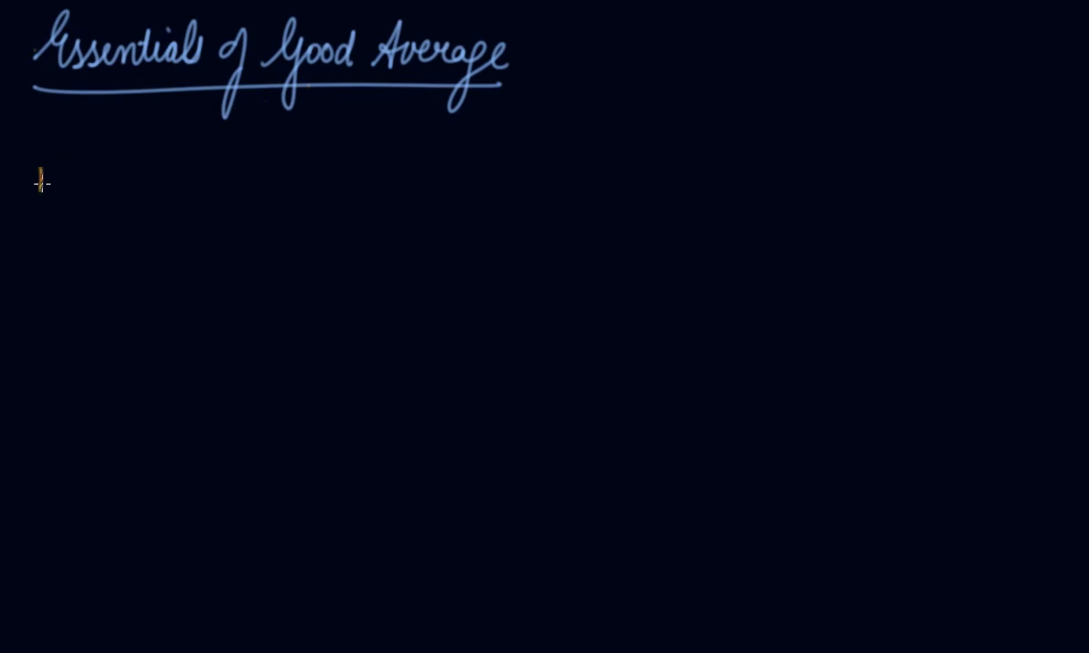
Step: List essentials 1 'Clear & Stable definition' and 2 'Representative'
text(1) Clar)
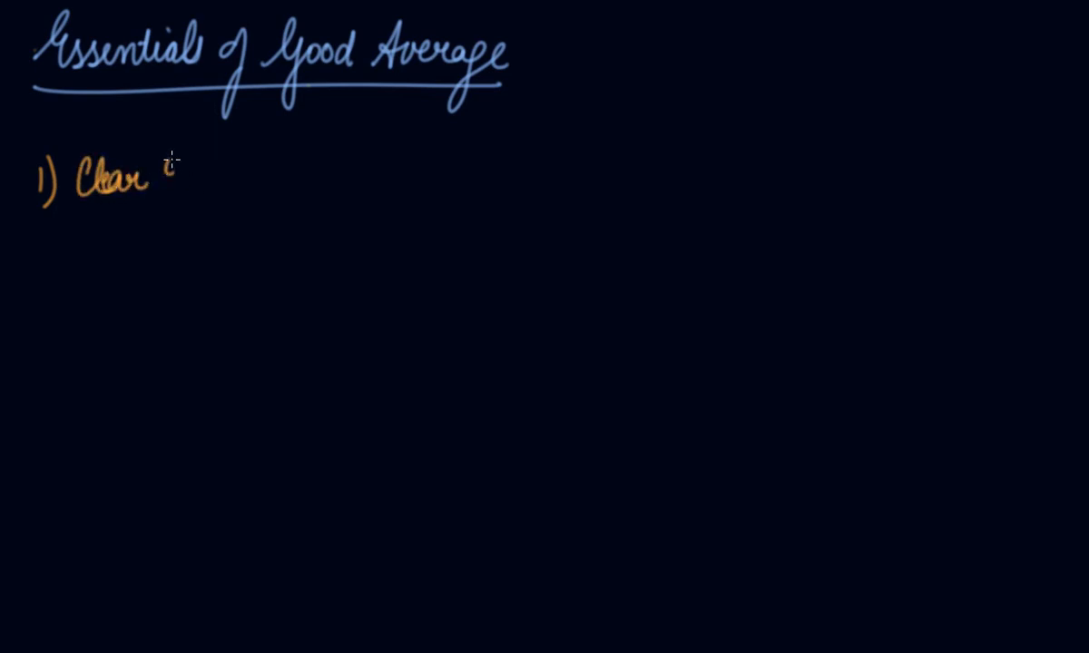
text(& Slable definition)
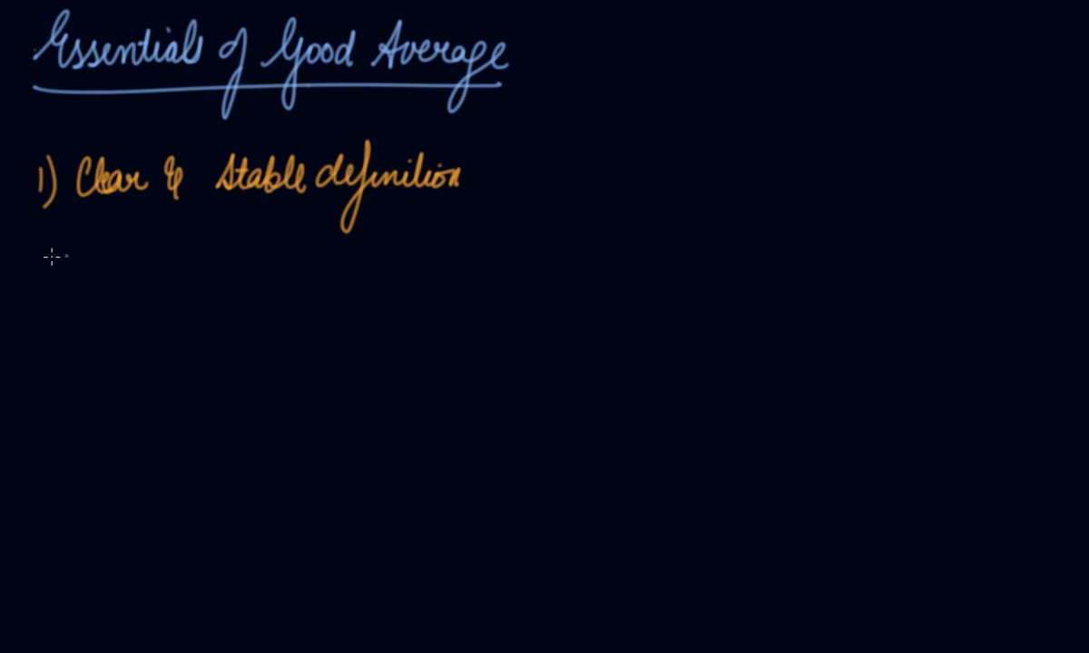
text(2))
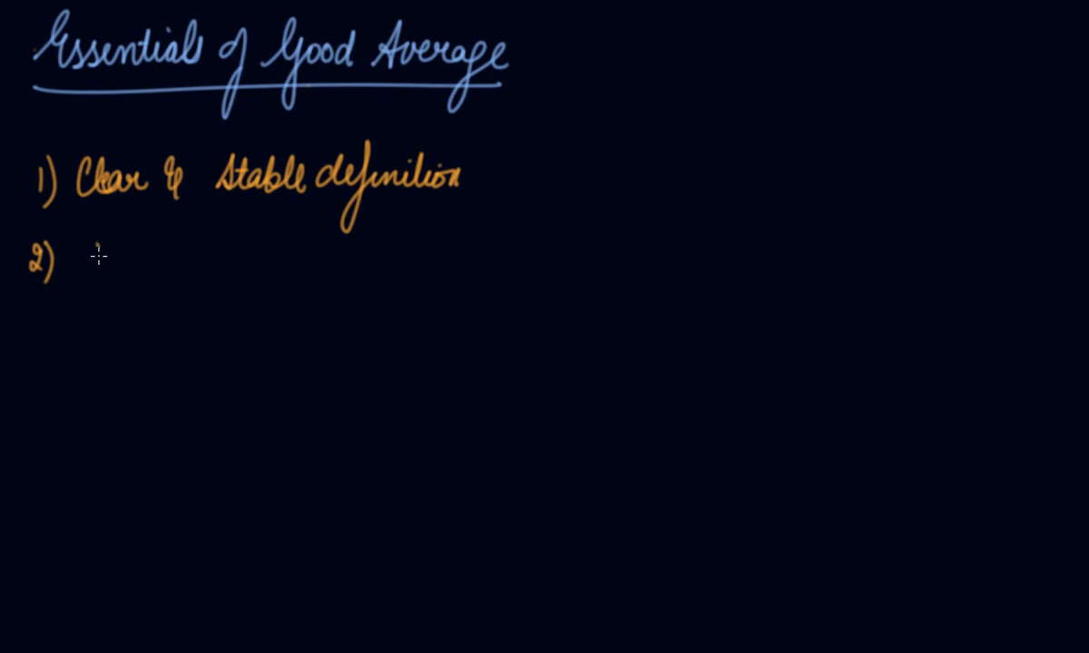
text(Refer)
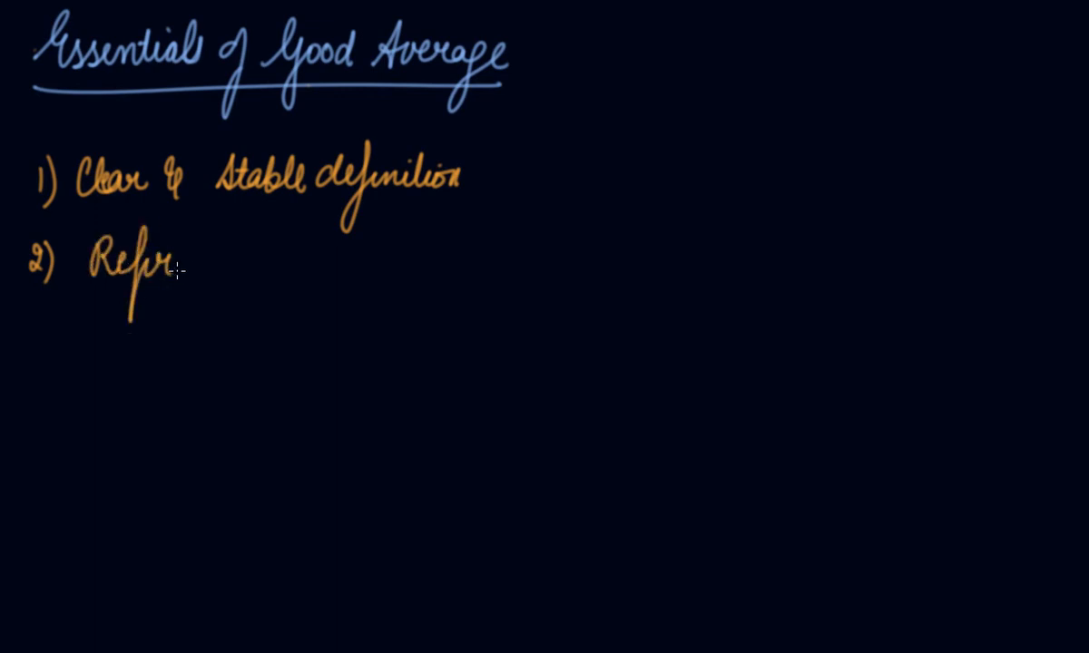
text(Representat)
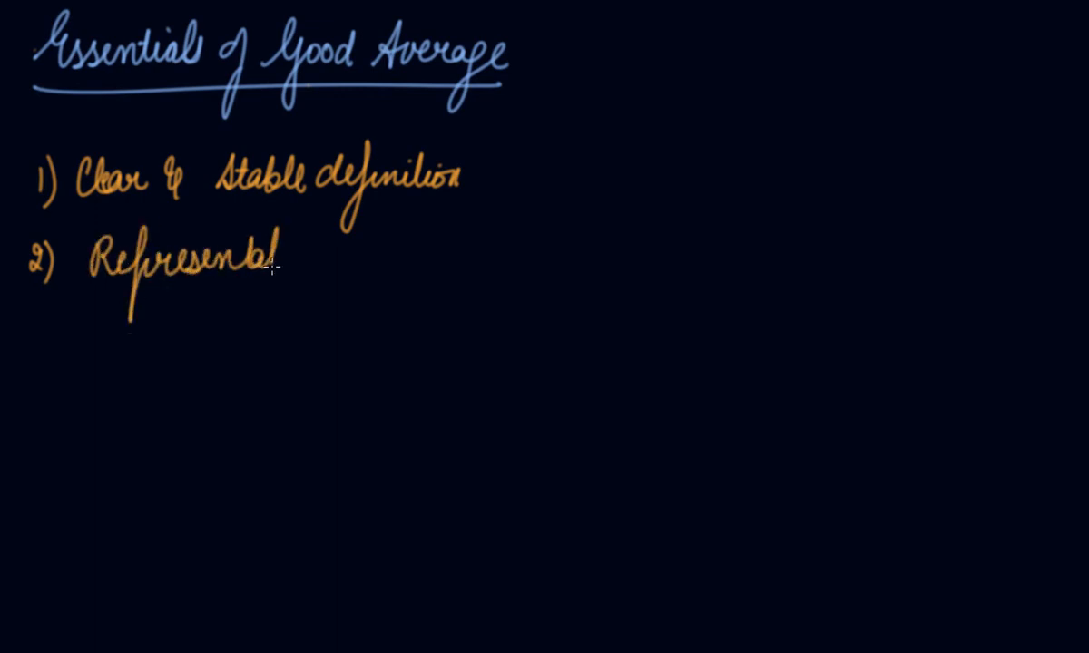
text(ative)
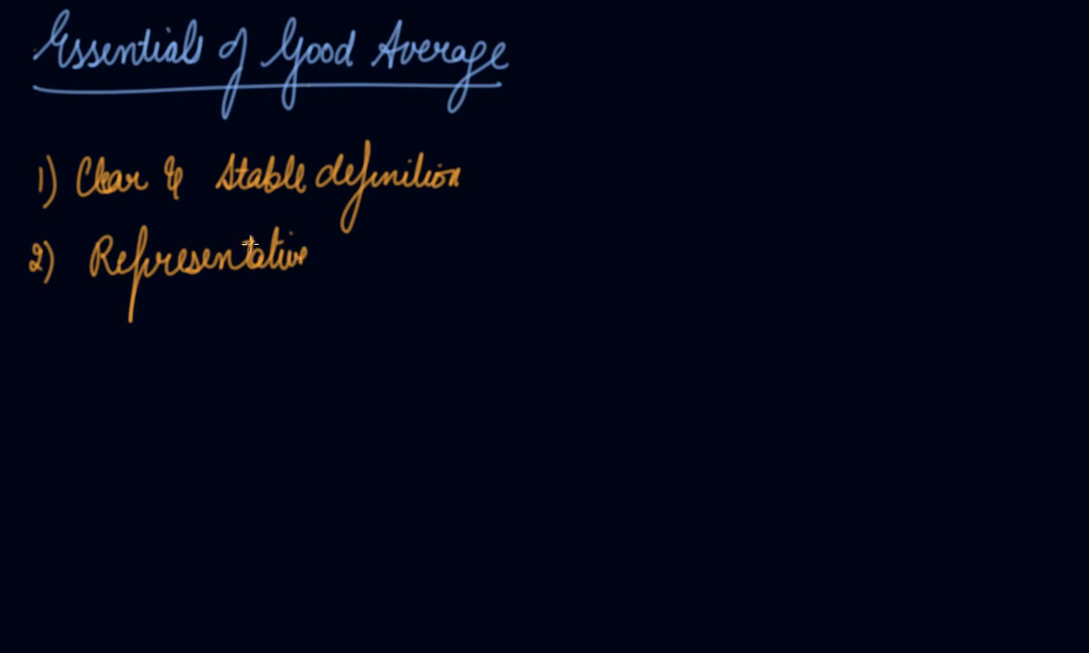
mouse_move(284, 233)
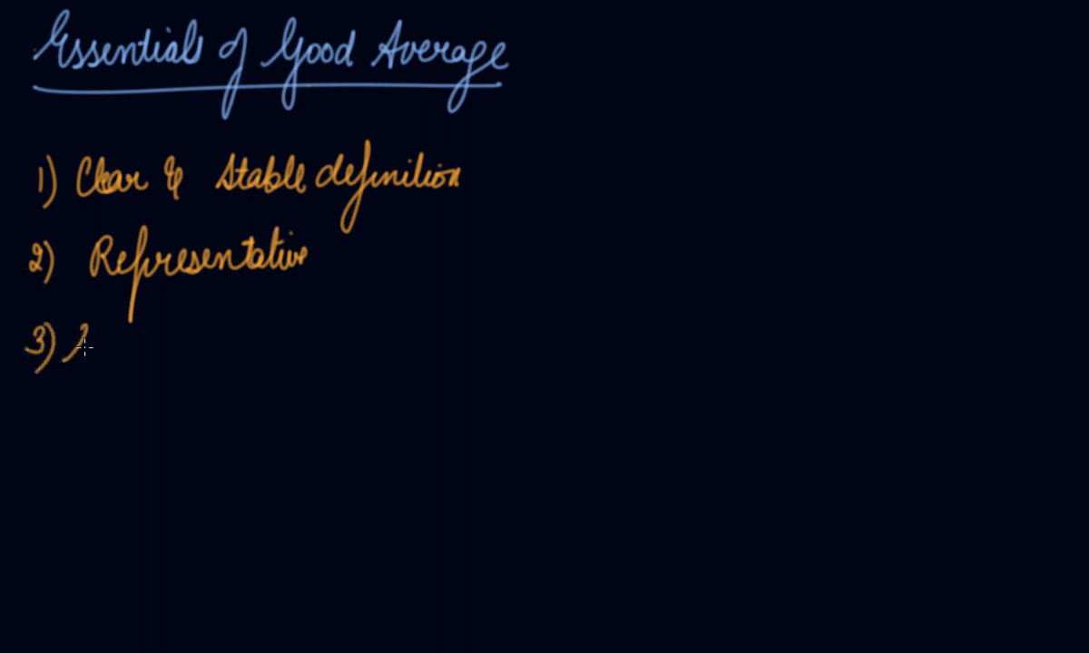
Step: Add essentials 3 'Simplicity', 4 'Certainty' and 5 'Absolute Number'
text(Simple)
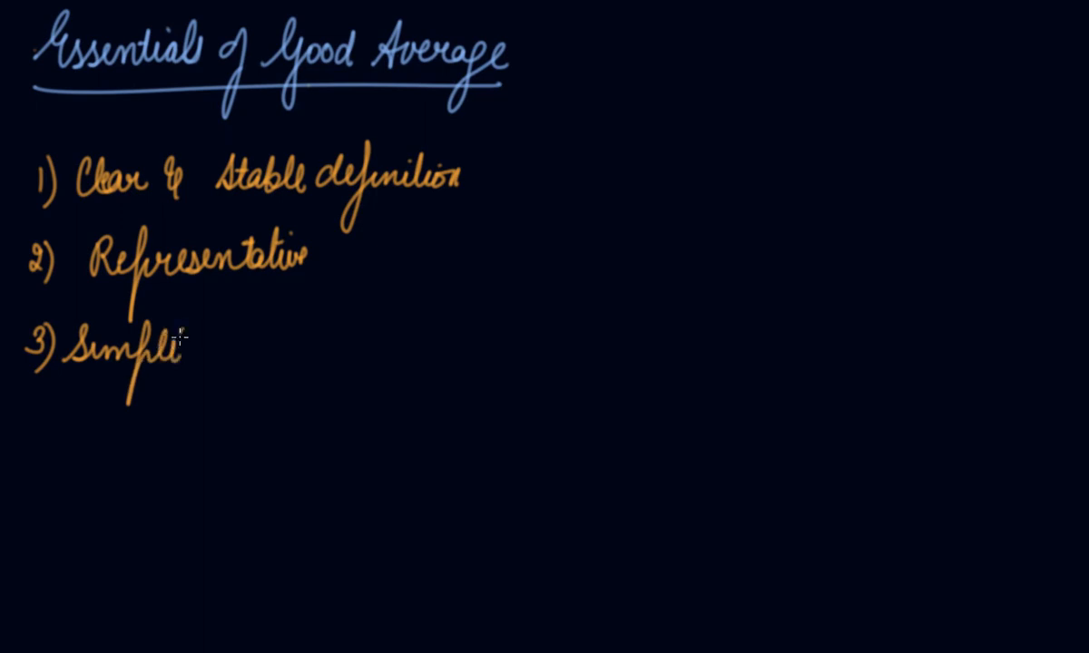
text(city)
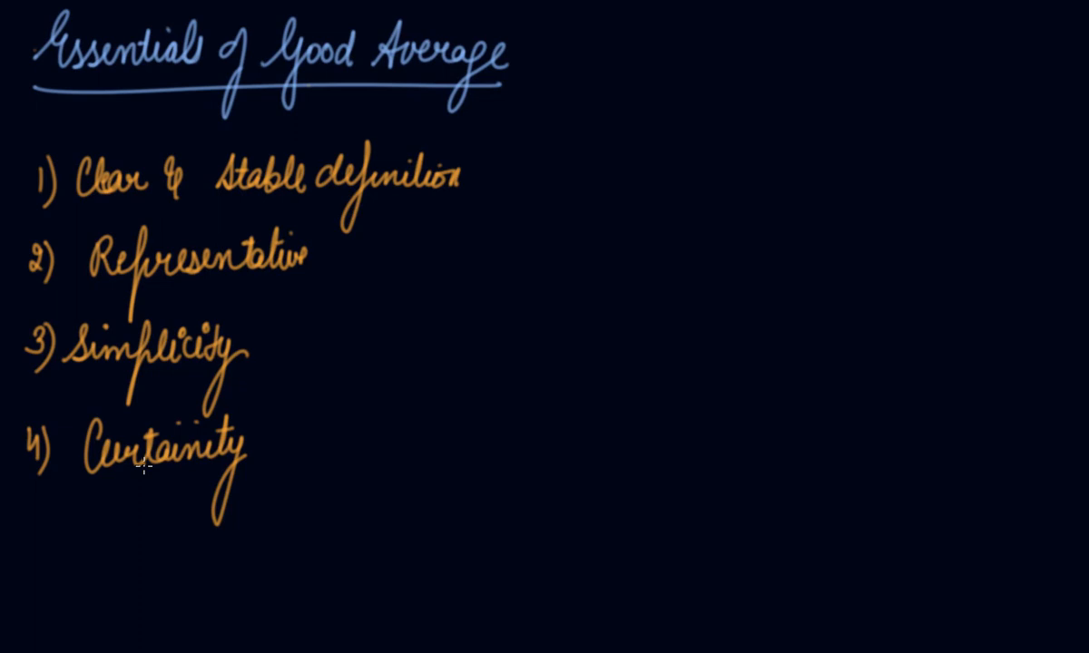
mouse_move(39, 527)
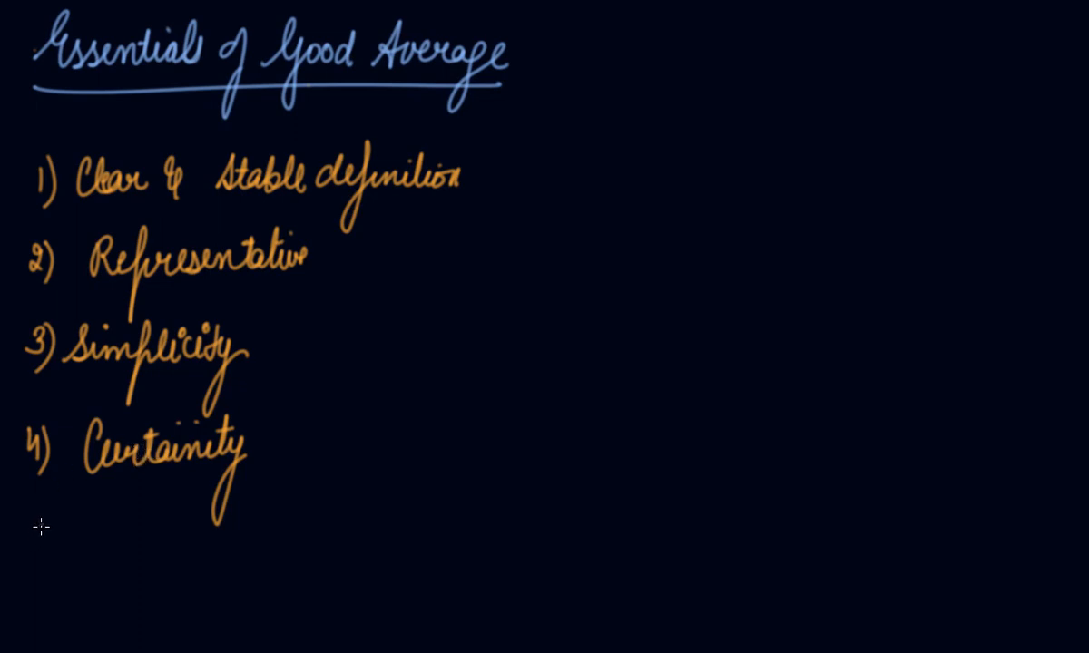
text(5) Absolute)
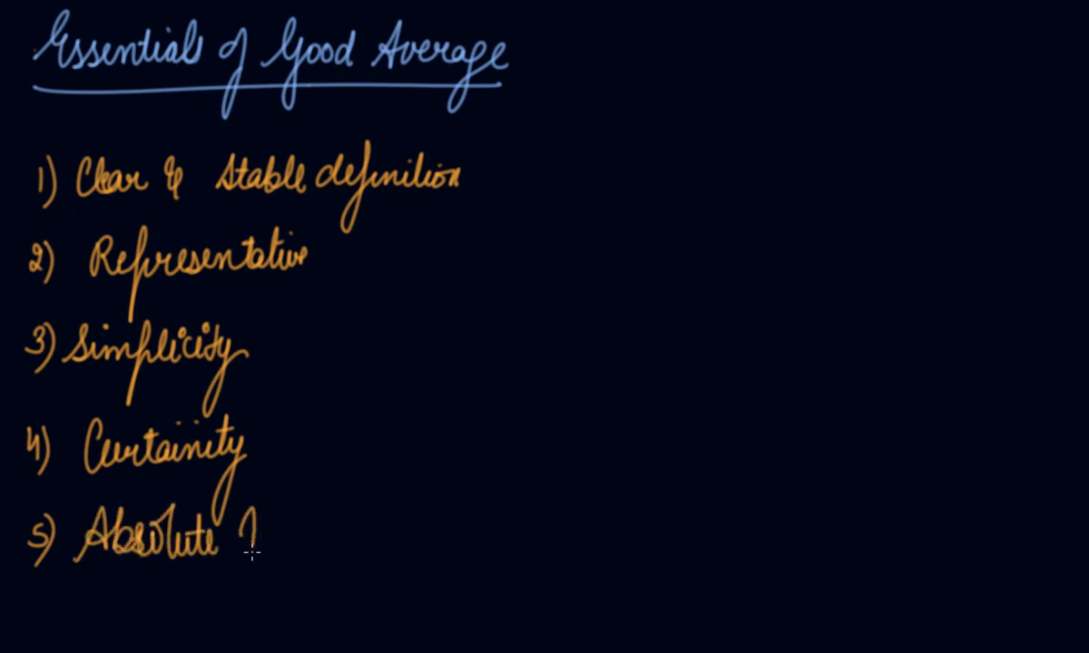
text(Numb)
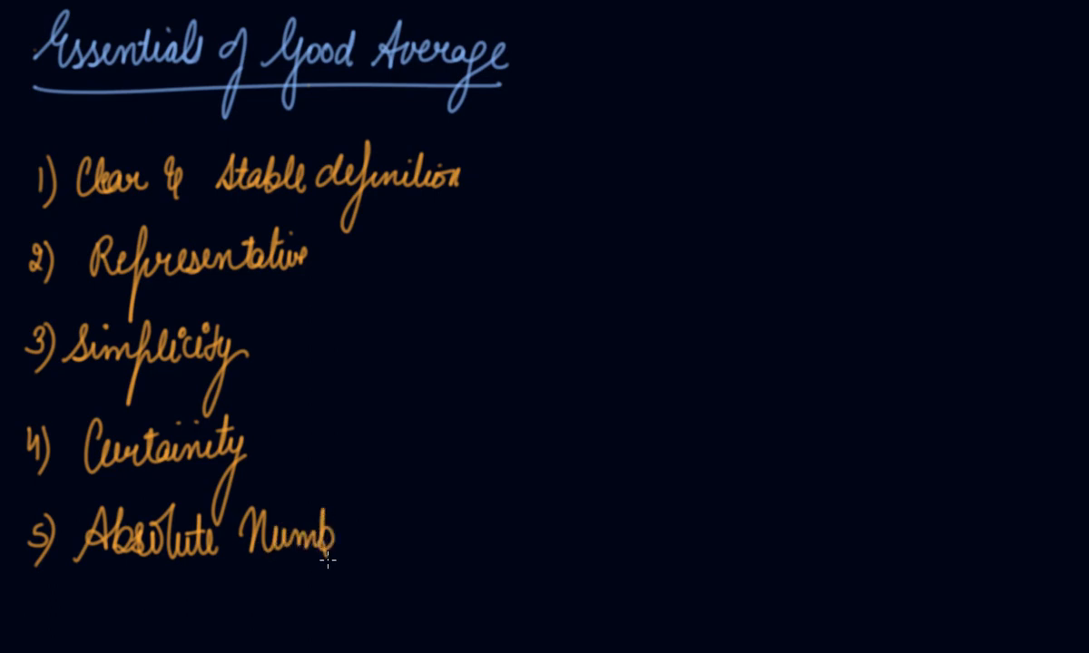
text(er)
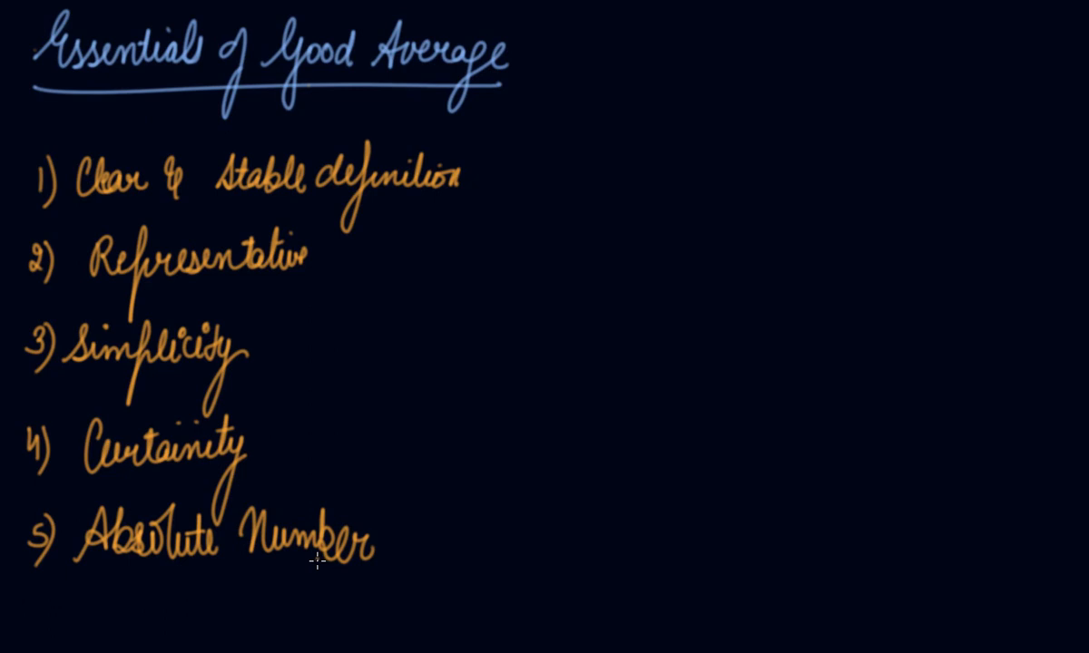
mouse_move(431, 545)
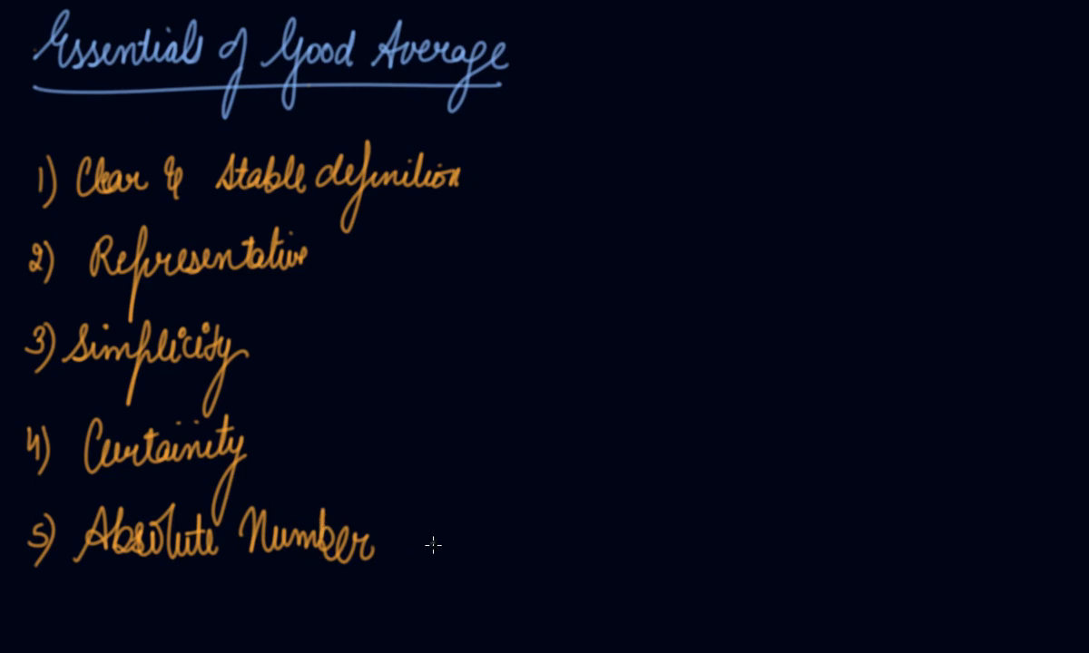
mouse_move(424, 543)
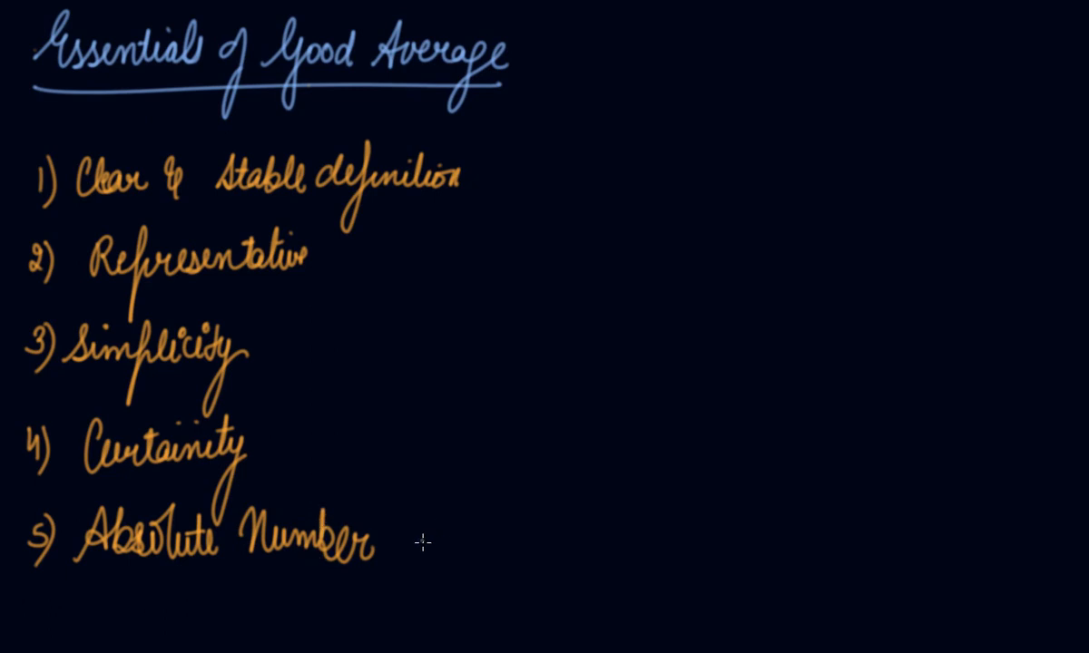
mouse_move(821, 108)
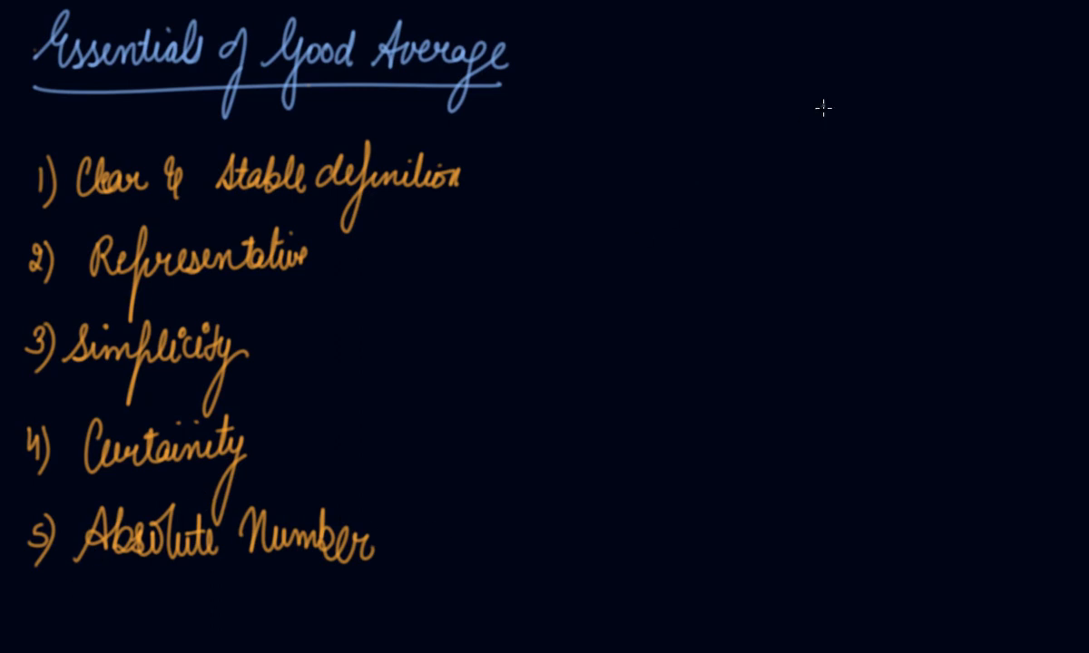
Step: Write '6) Least Effect of a Change in the Sample' and '7) Algebraic Treatment' in a right-hand column
text(6))
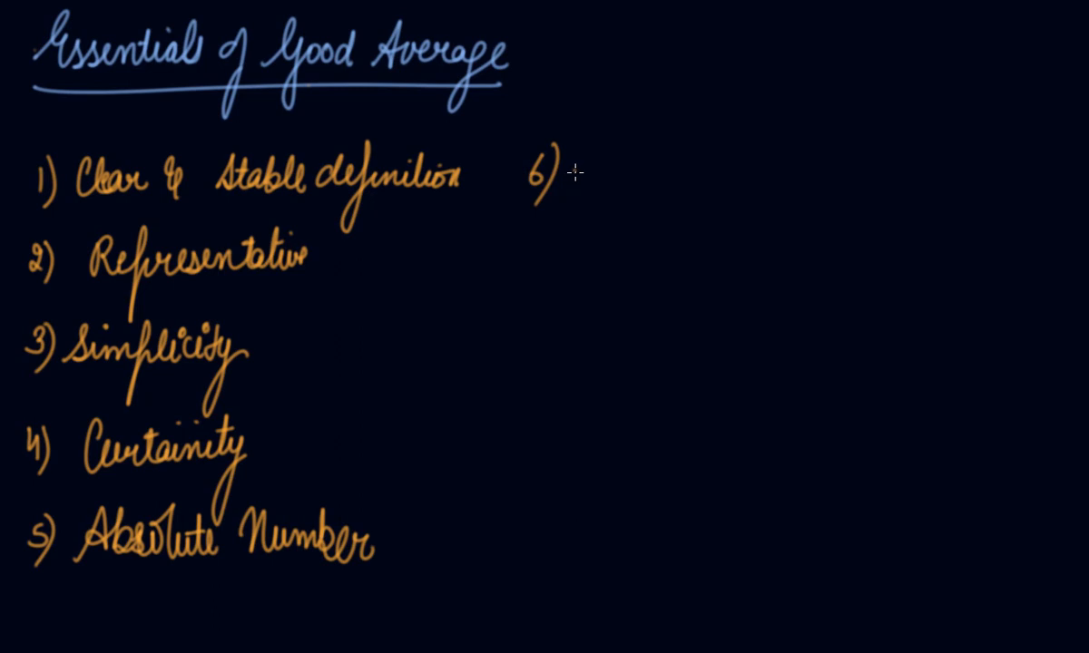
text(Least Effect of a Chang)
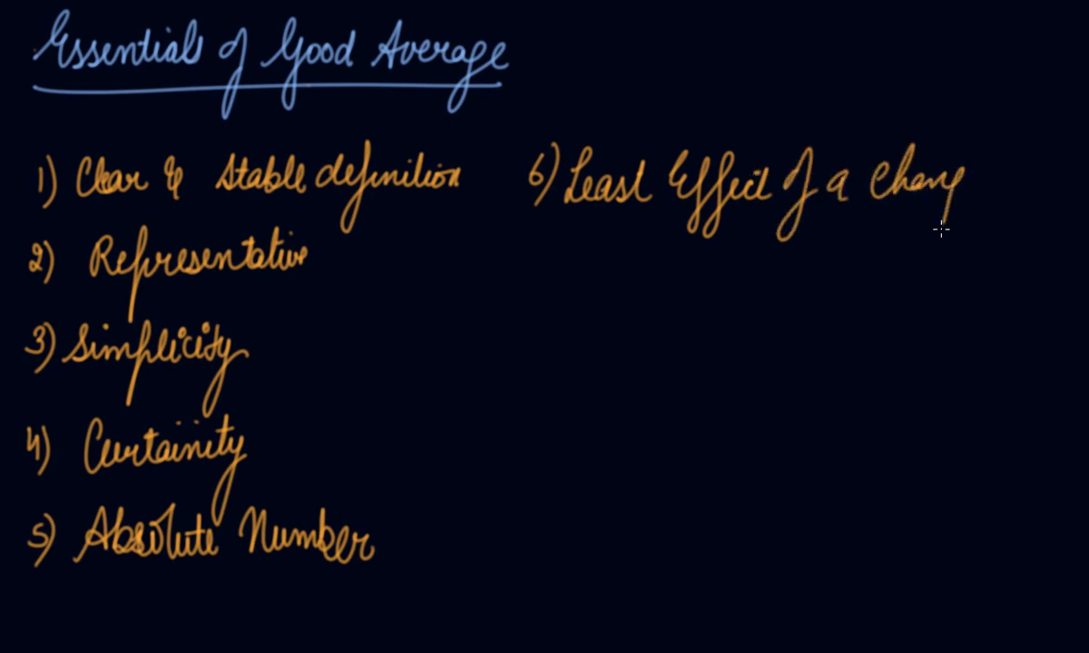
text(in)
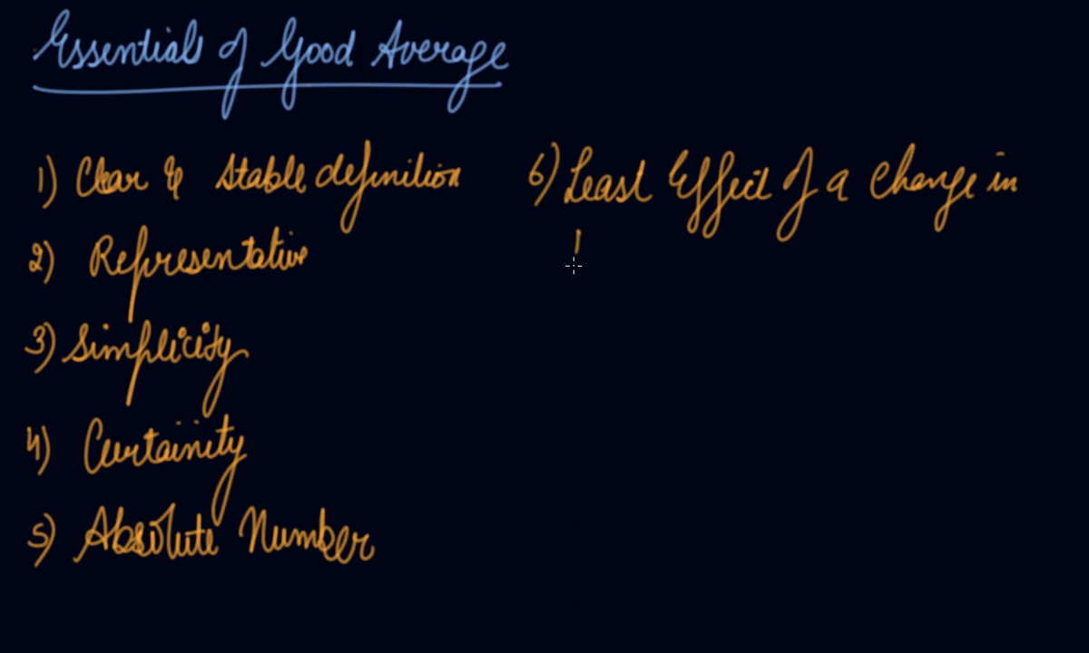
text(the sample)
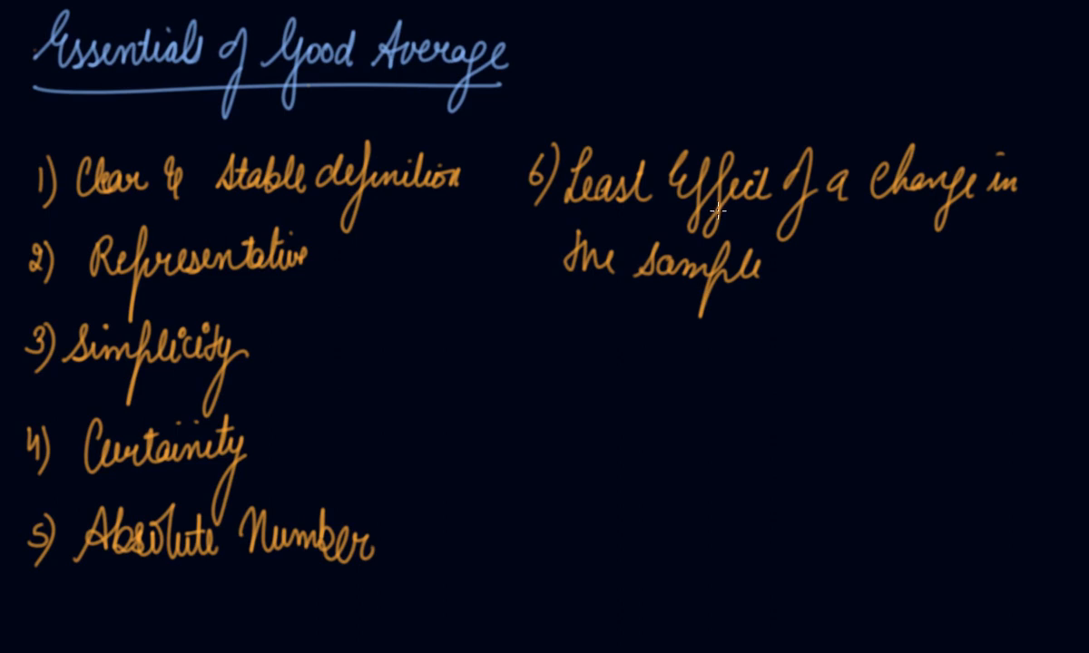
mouse_move(689, 205)
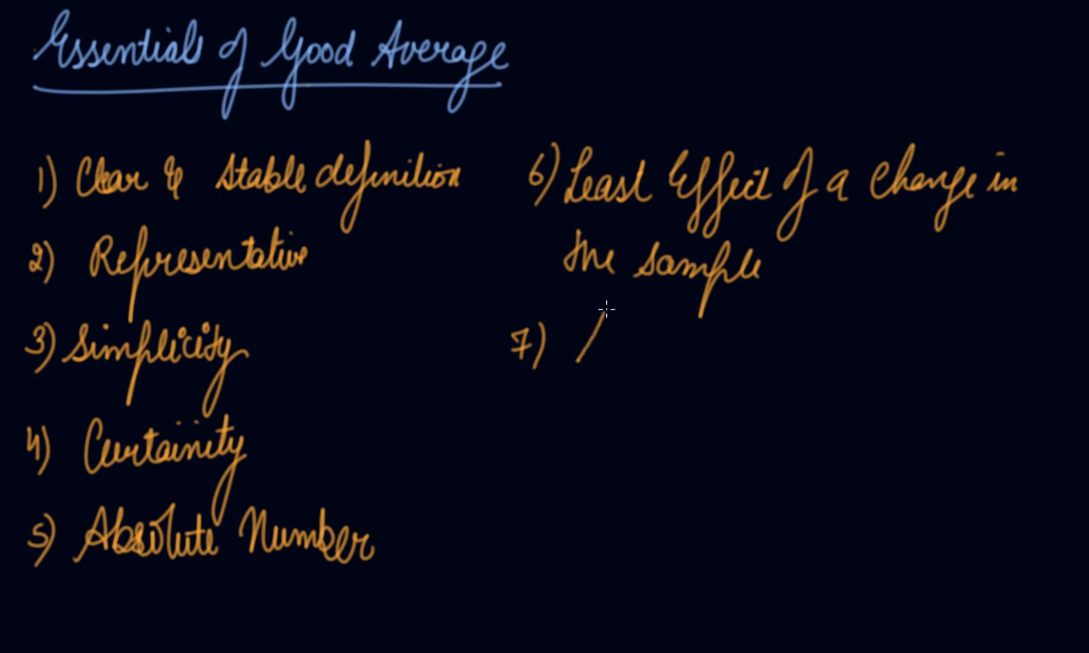
text(Algebrai)
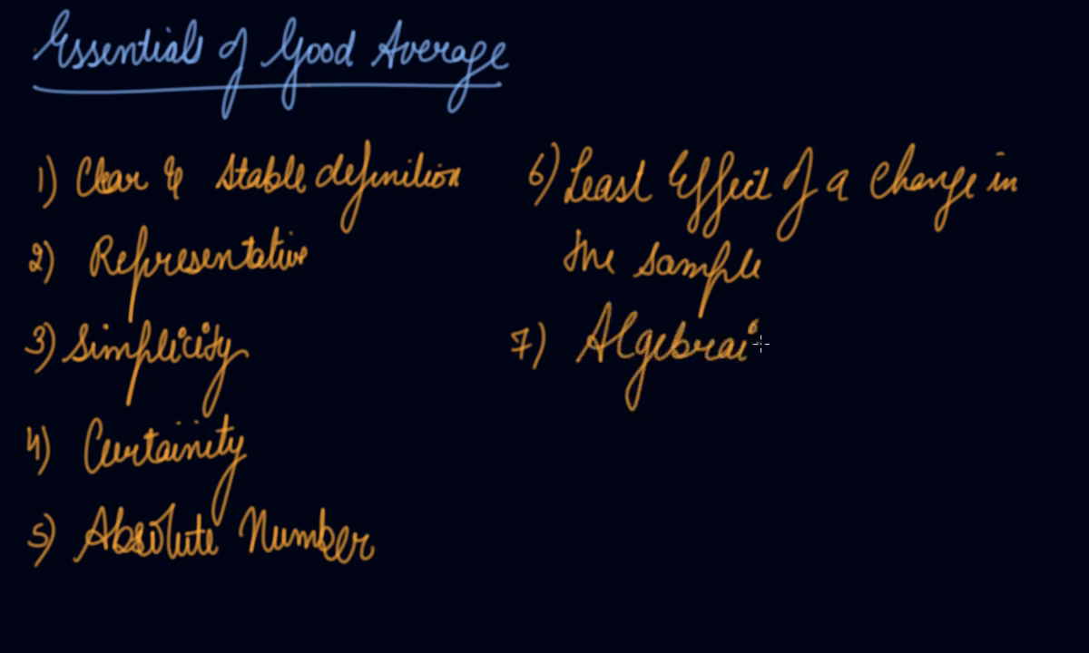
text(True)
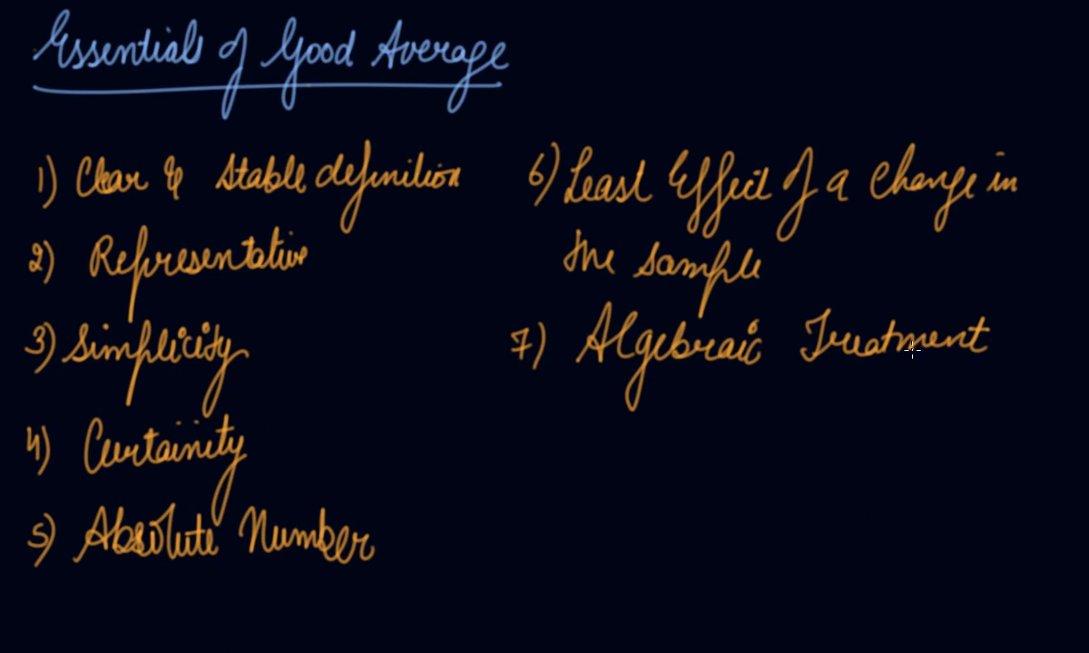
mouse_move(926, 331)
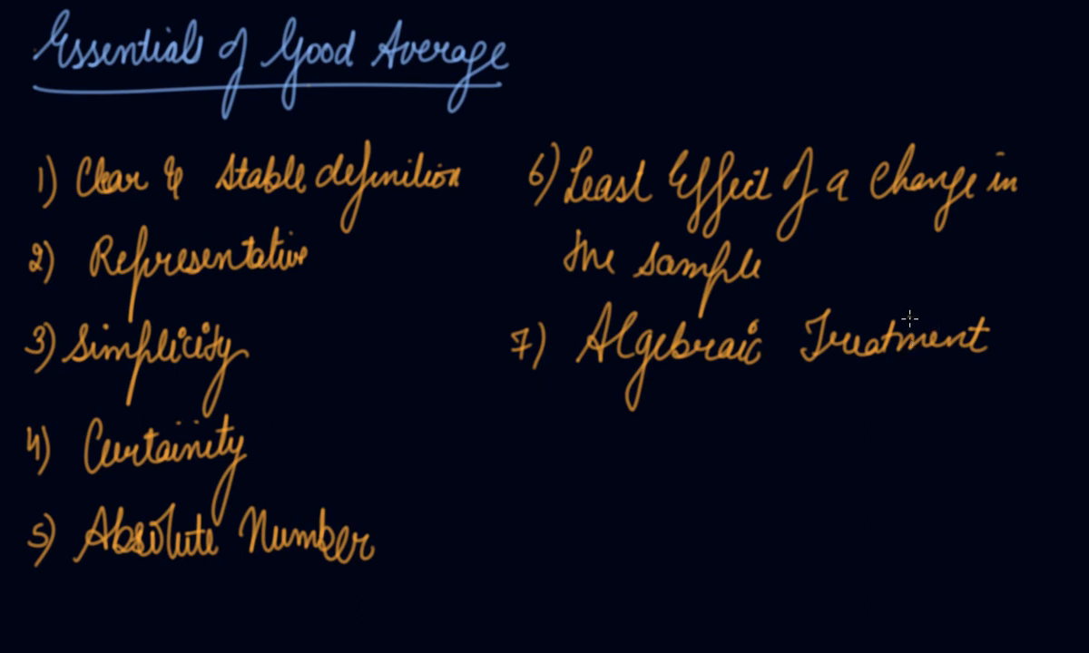
mouse_move(911, 322)
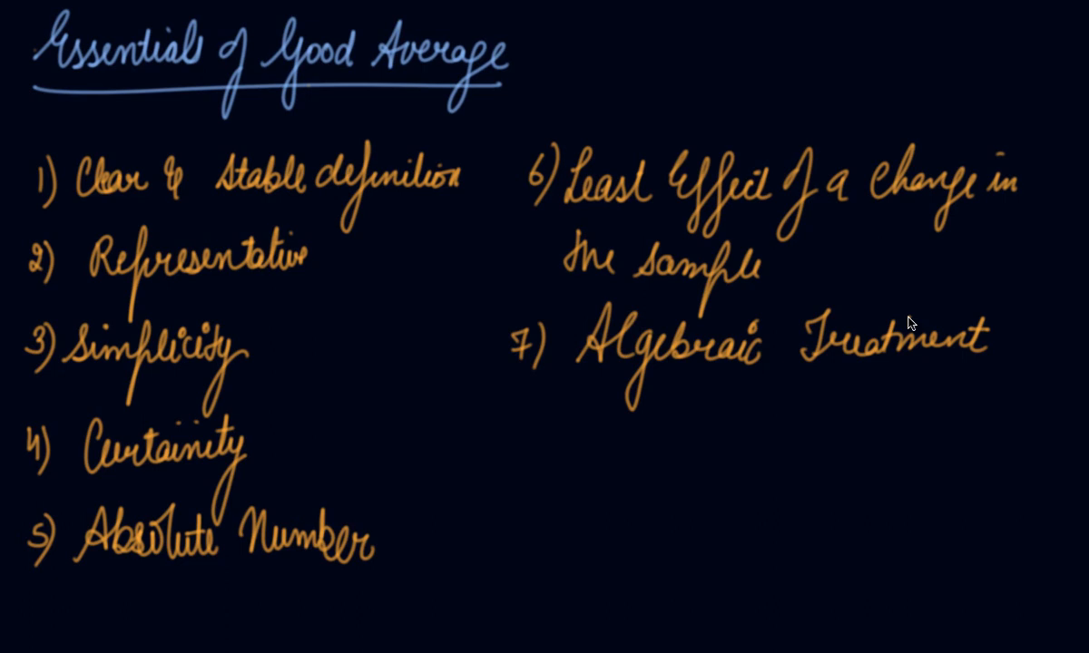